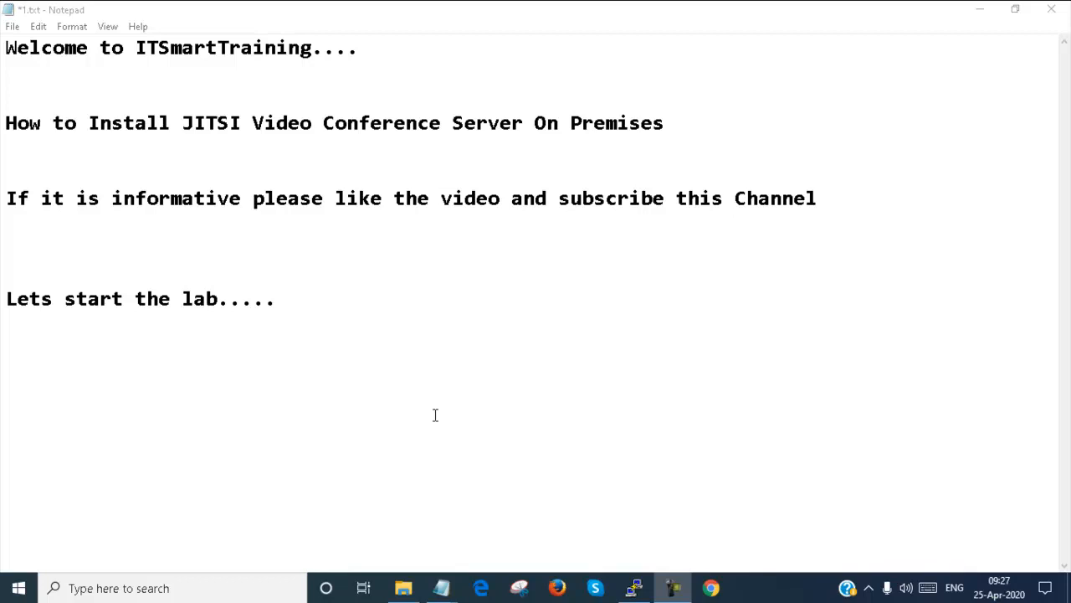
pyautogui.moveTo(575, 580)
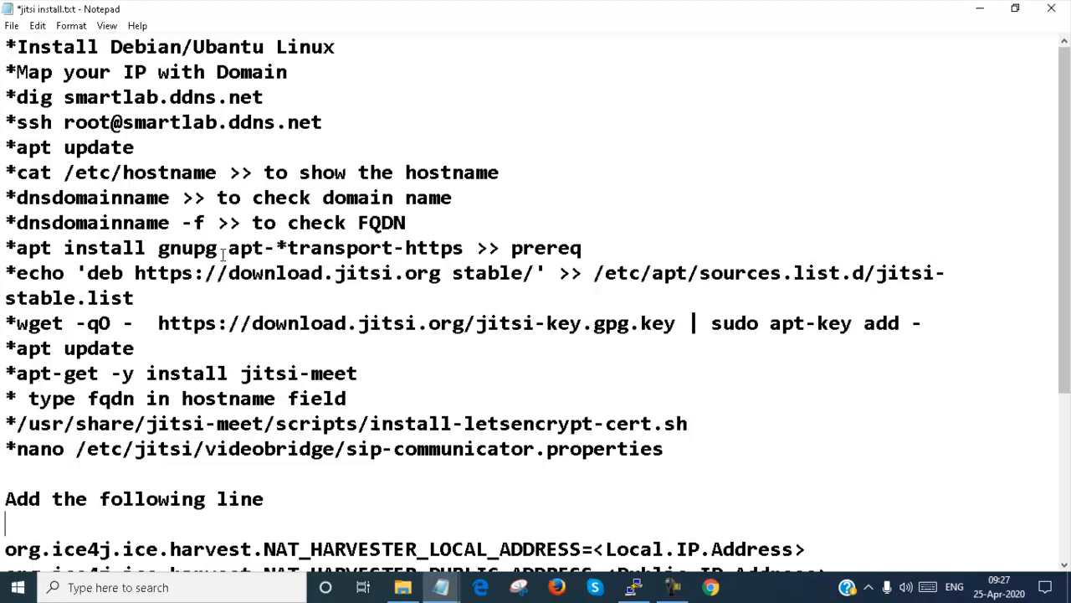
pyautogui.moveTo(16, 69)
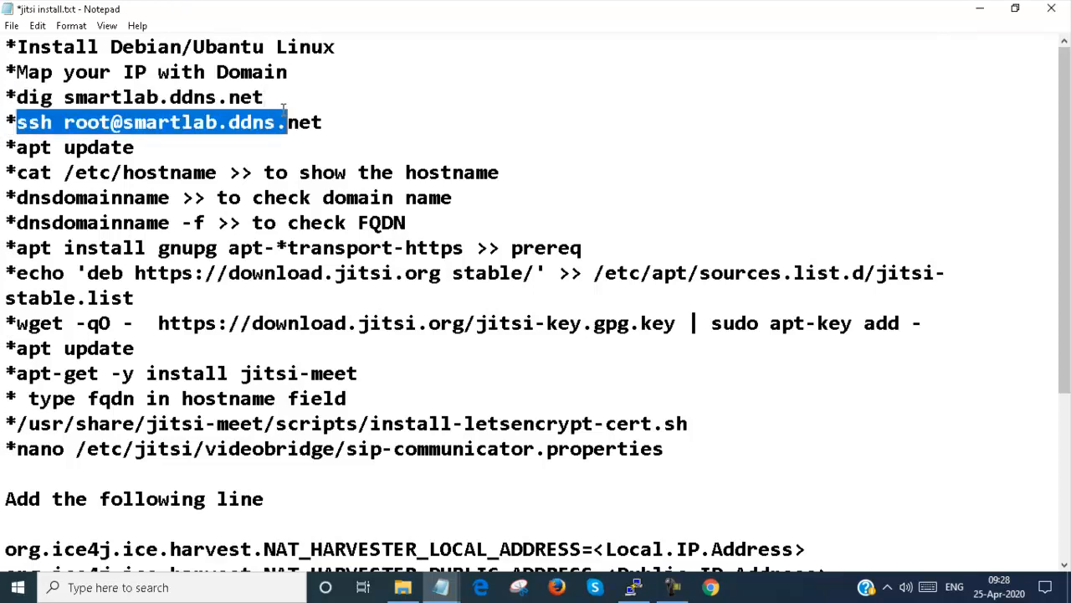
# Step: Refresh the server's package lists with apt update in the PuTTY terminal
pyautogui.moveTo(284, 122); pyautogui.dragTo(335, 122)
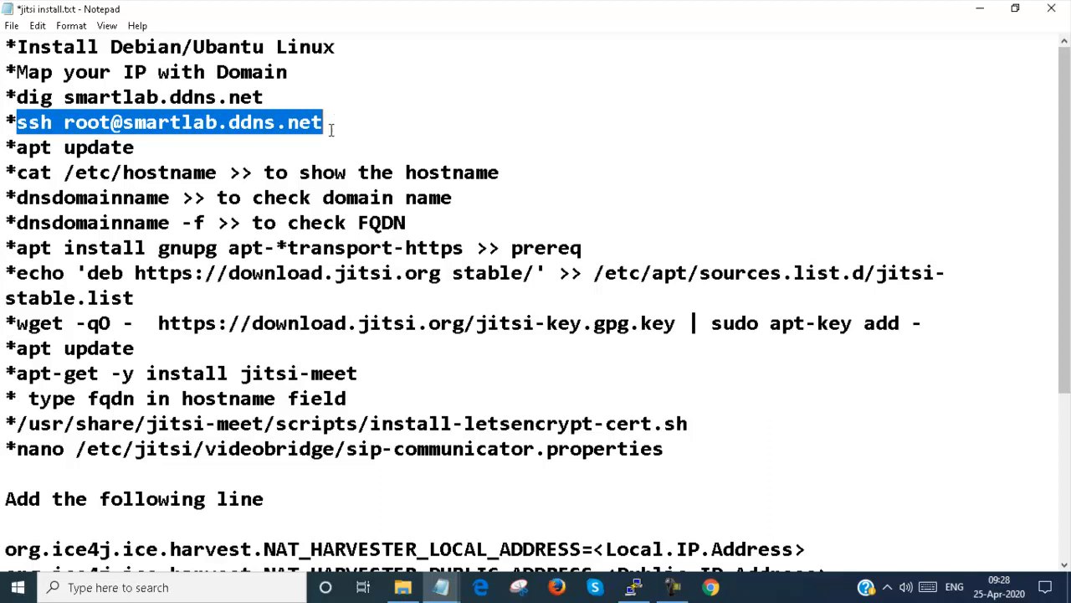
pyautogui.click(633, 586)
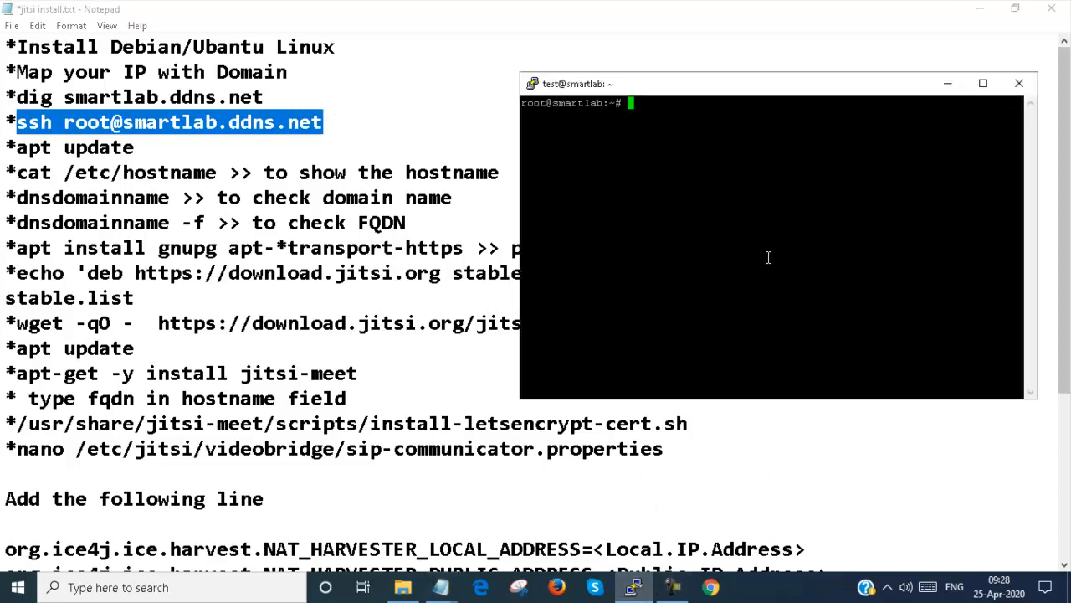
pyautogui.moveTo(770, 242)
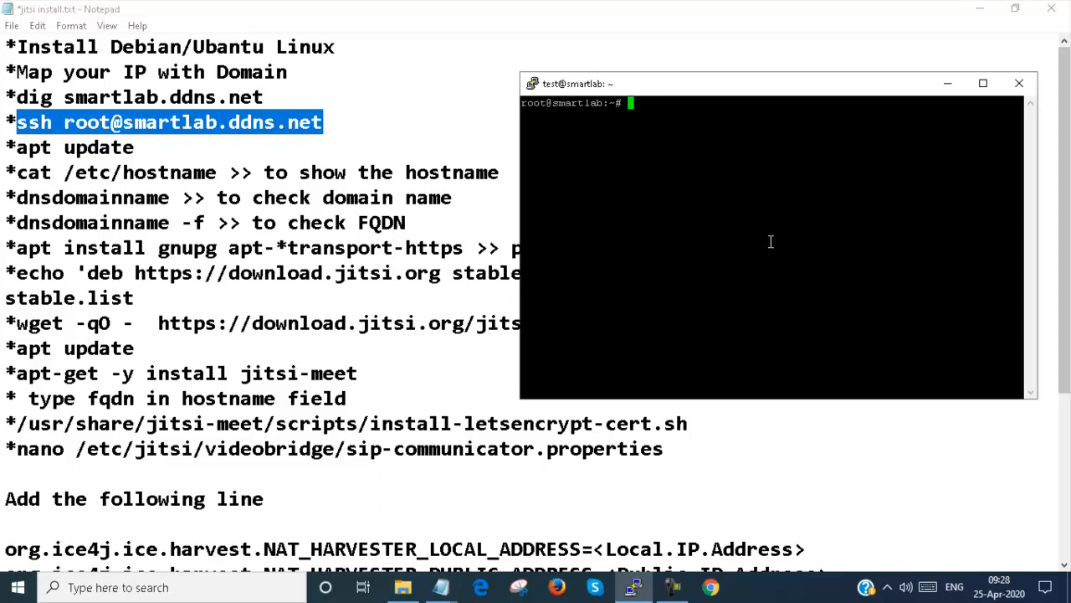
pyautogui.write('a')
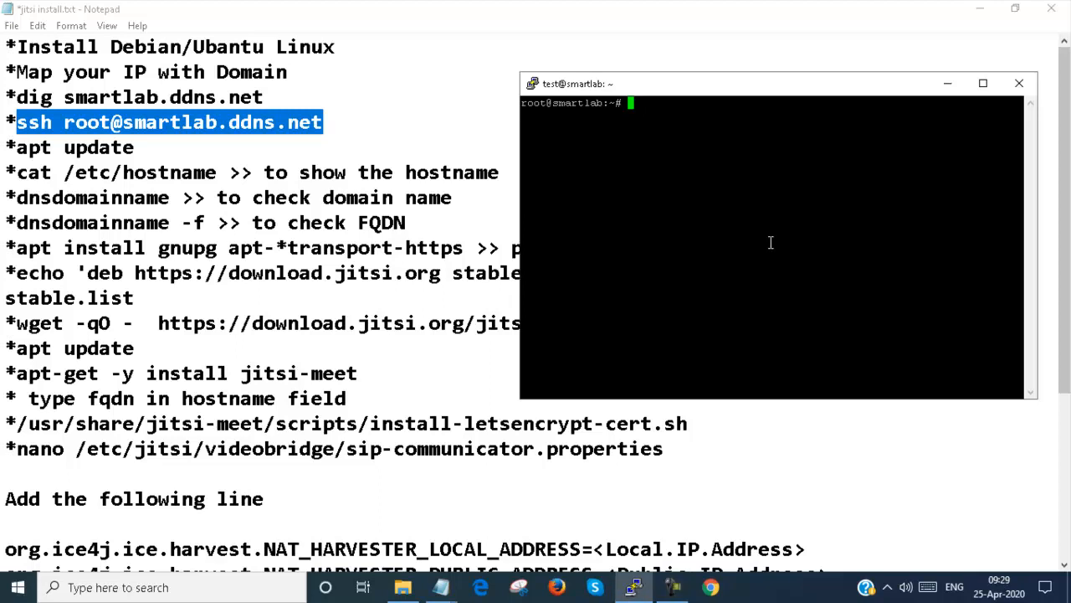
pyautogui.moveTo(657, 159)
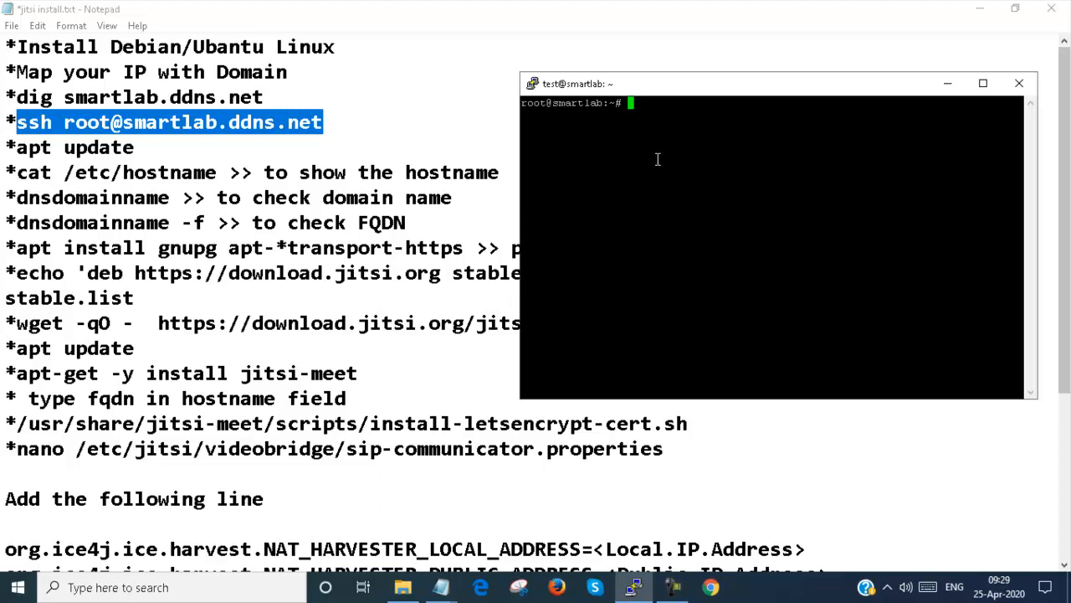
pyautogui.write('apt update')
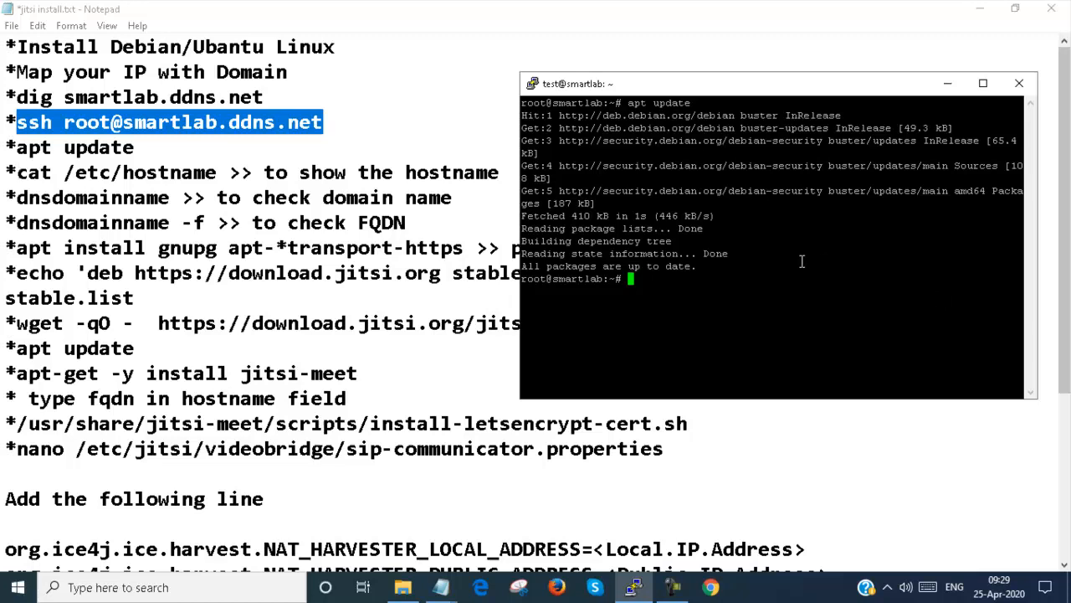
# Step: Confirm /etc/hostname reads smartlab and open /etc/hosts in nano
pyautogui.write('cat /e')
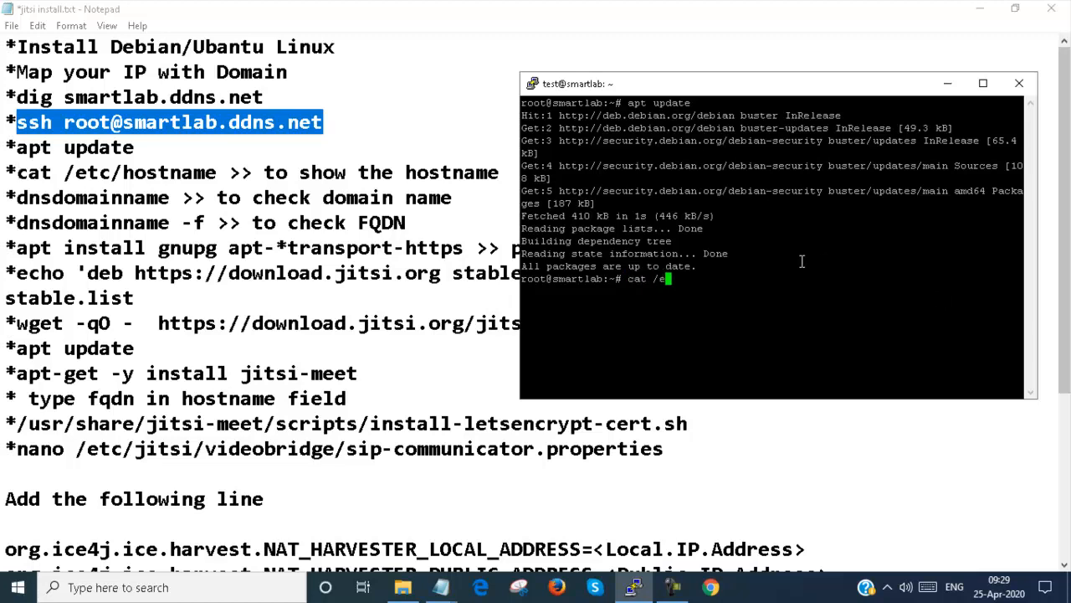
pyautogui.write('tc/hostname')
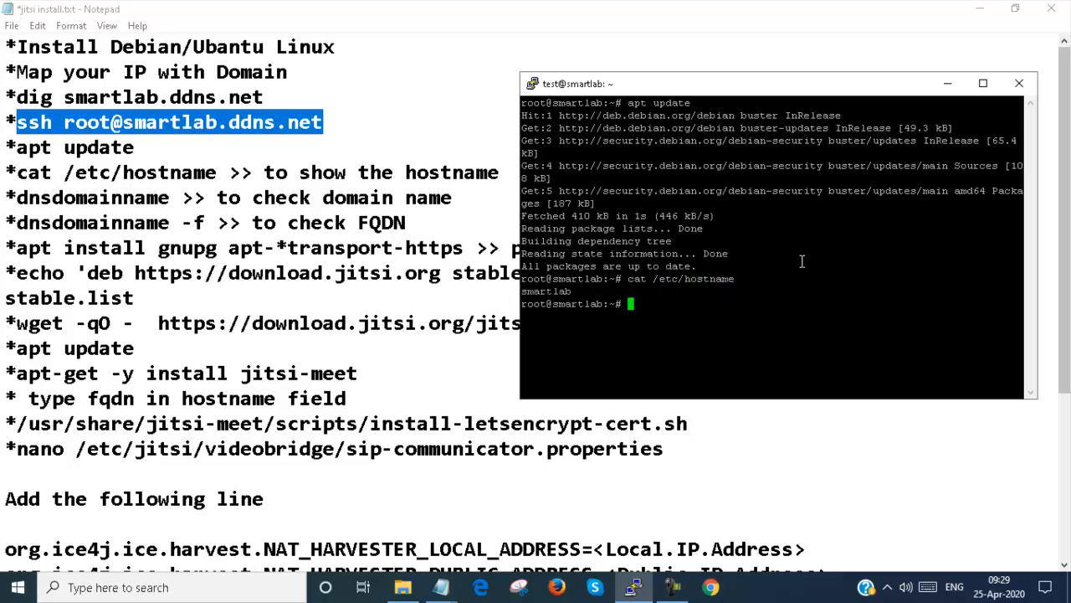
pyautogui.moveTo(761, 307)
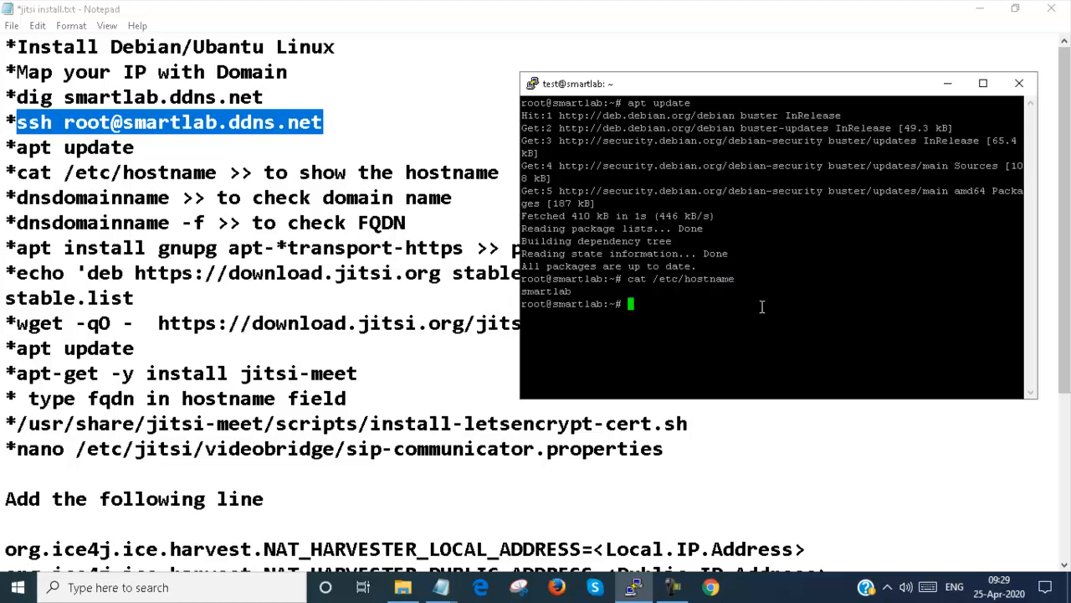
pyautogui.moveTo(746, 312)
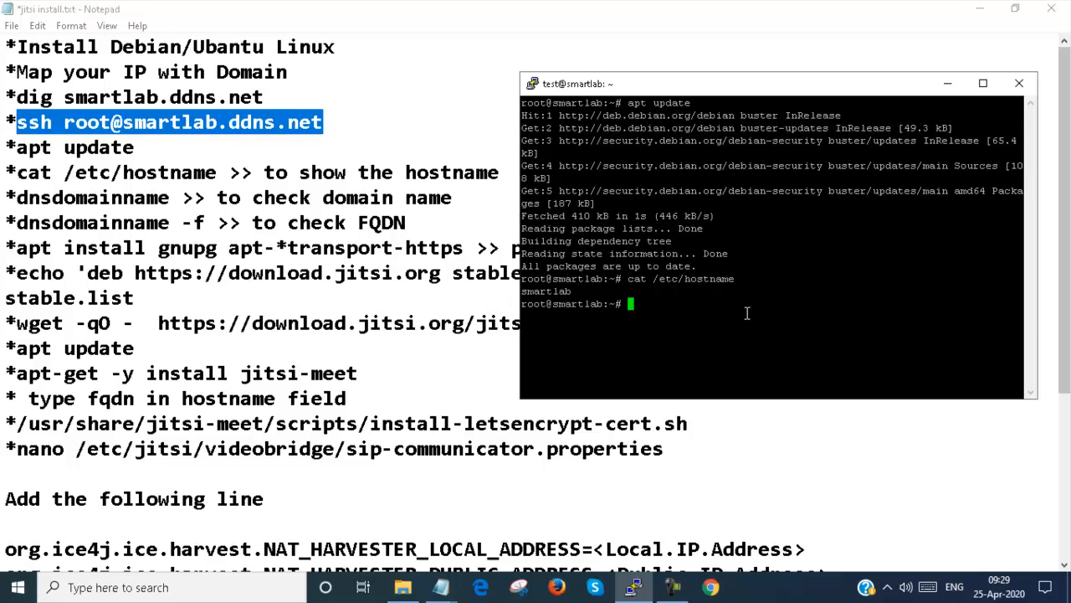
pyautogui.write('nano')
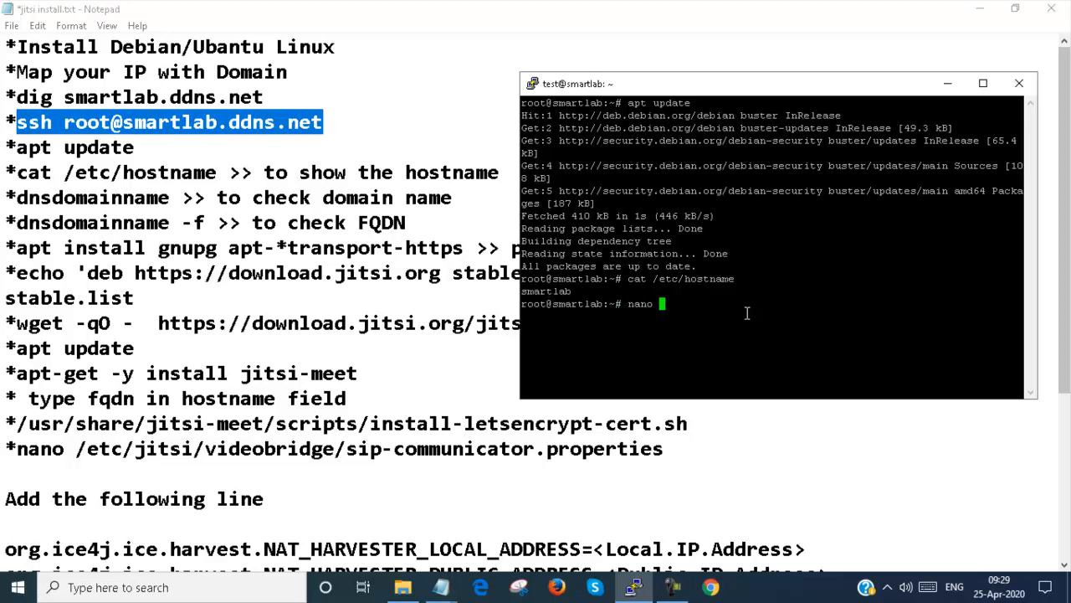
pyautogui.write('/etc/')
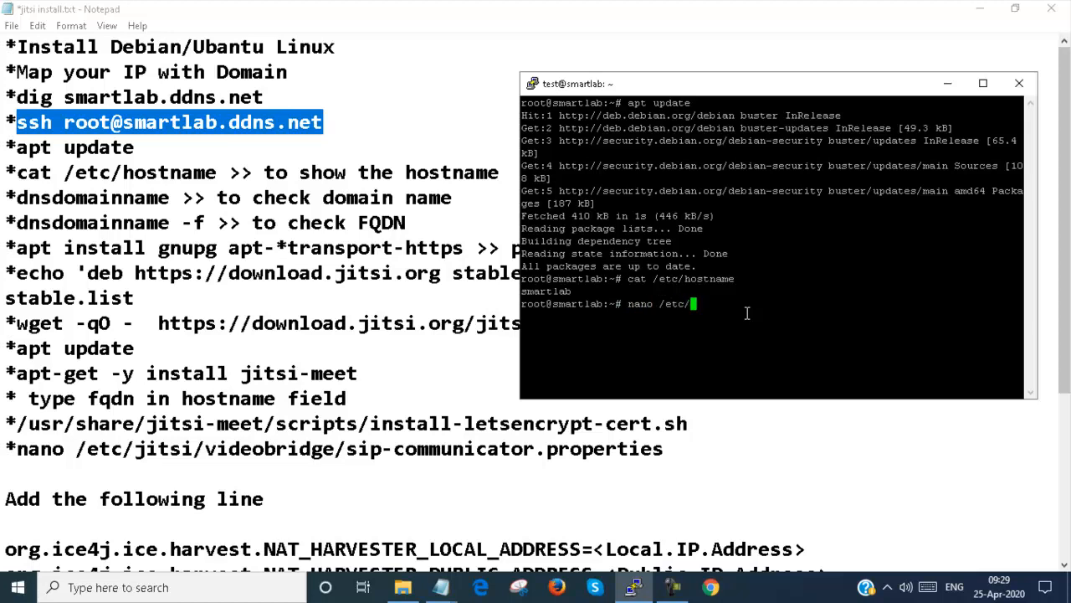
pyautogui.write('hosts')
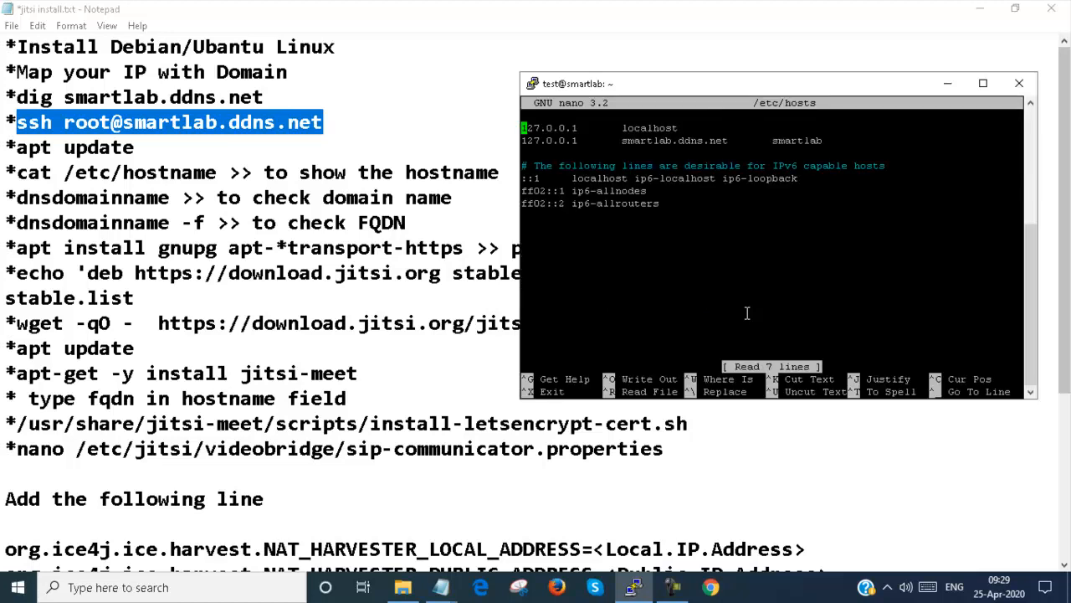
# Step: Prefix the IPv6 lines in /etc/hosts with # and save the file
pyautogui.press('Down')
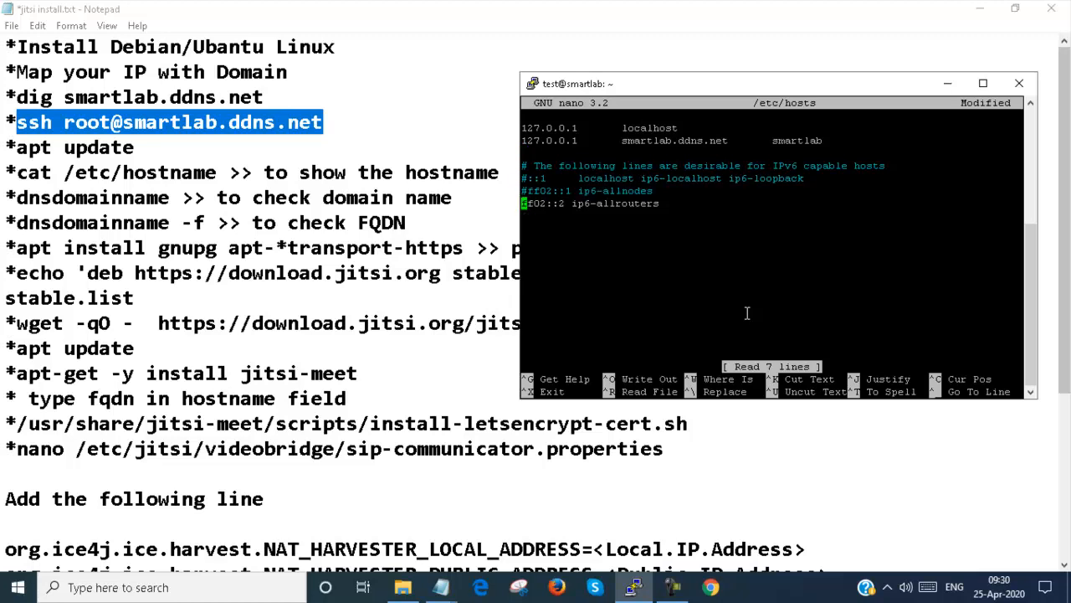
pyautogui.press('ctrl+o')
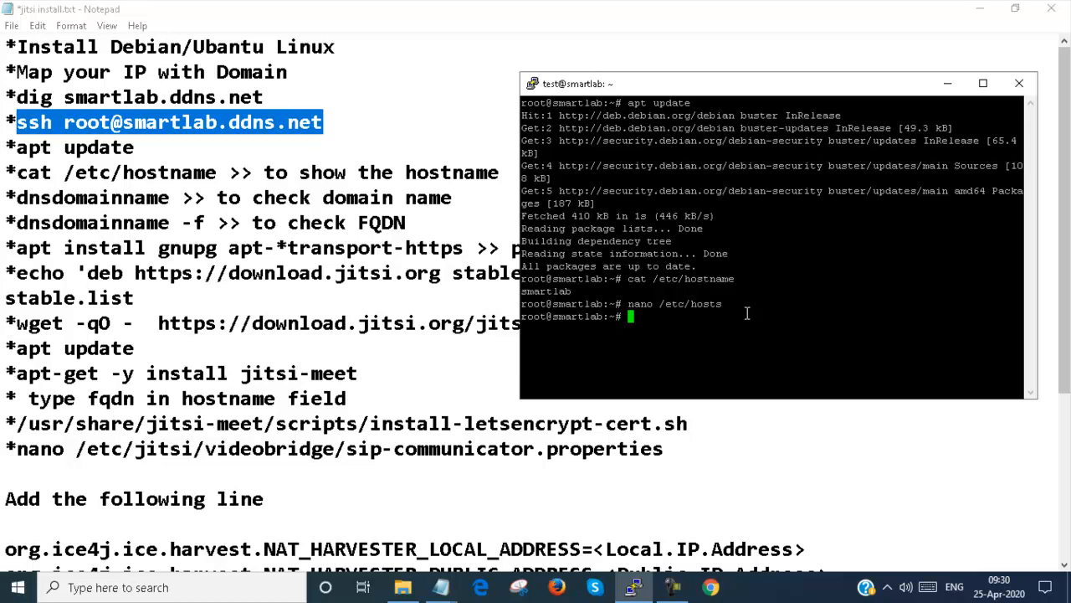
# Step: Run dnsdomainname and dnsdomainname -f, showing ddns.net and smartlab.ddns.net
pyautogui.write('dns')
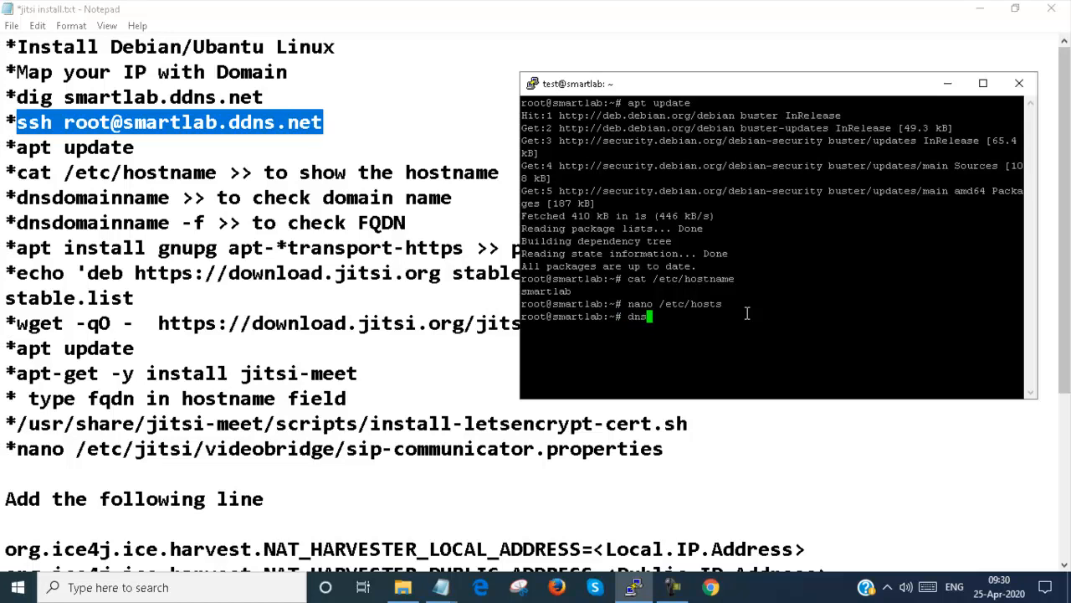
pyautogui.write('domain')
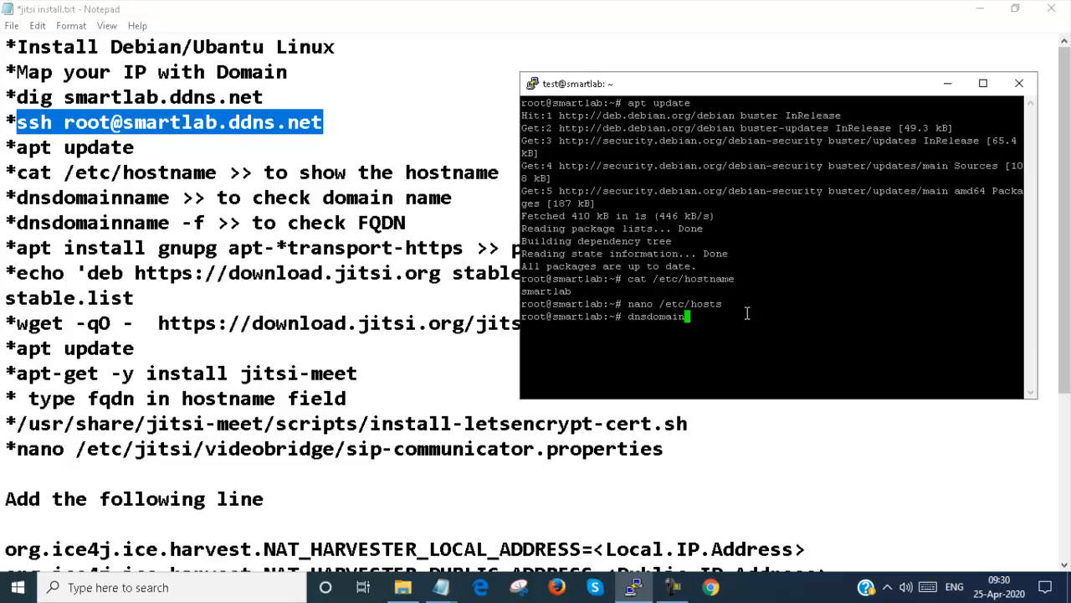
pyautogui.write('we')
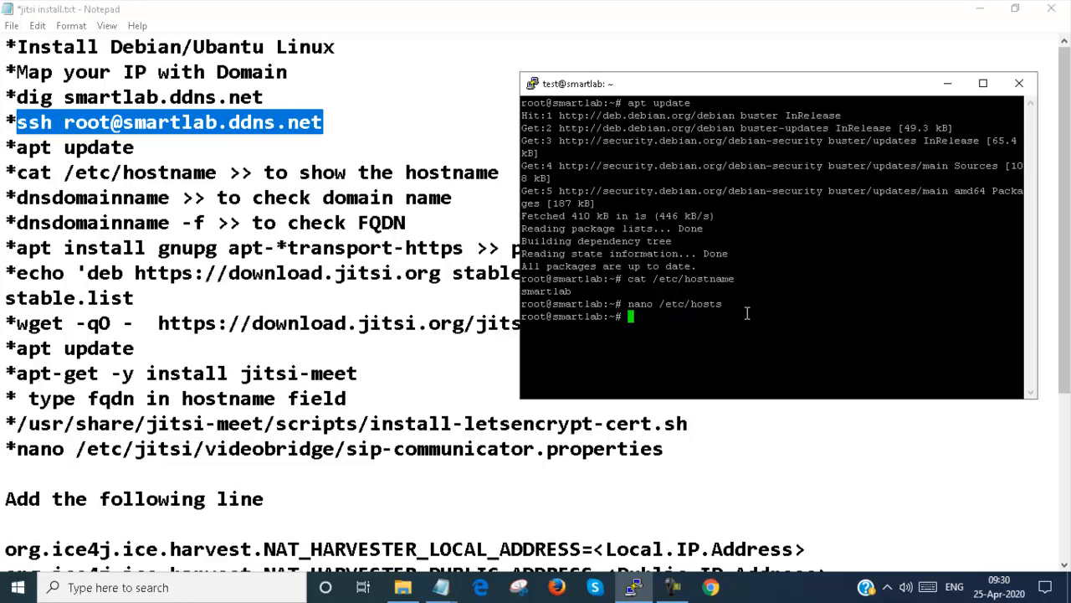
pyautogui.write('dnsdomainname')
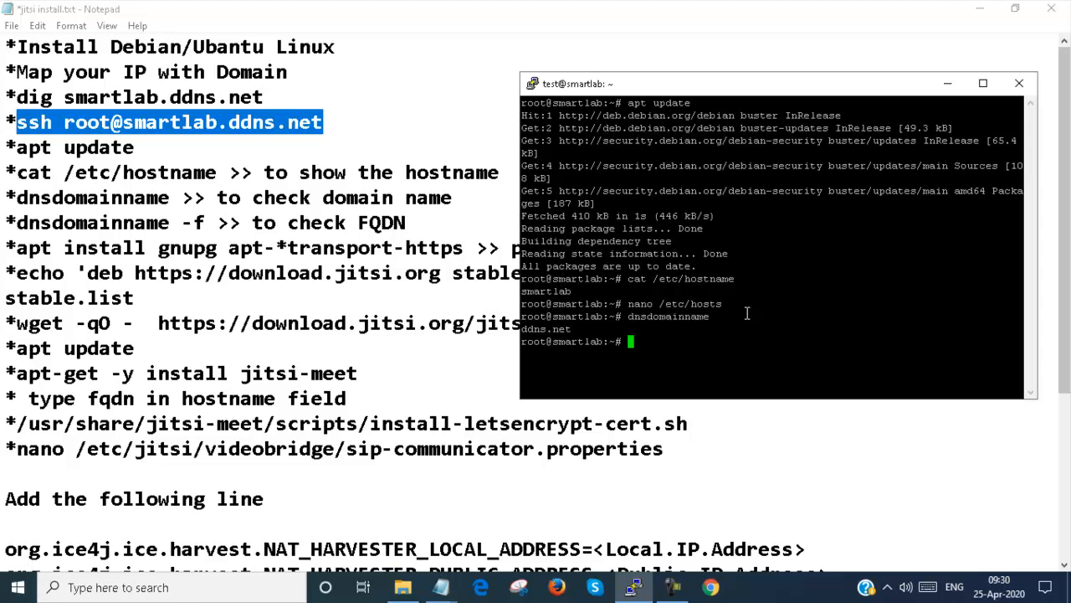
pyautogui.write('dnsdomainname -')
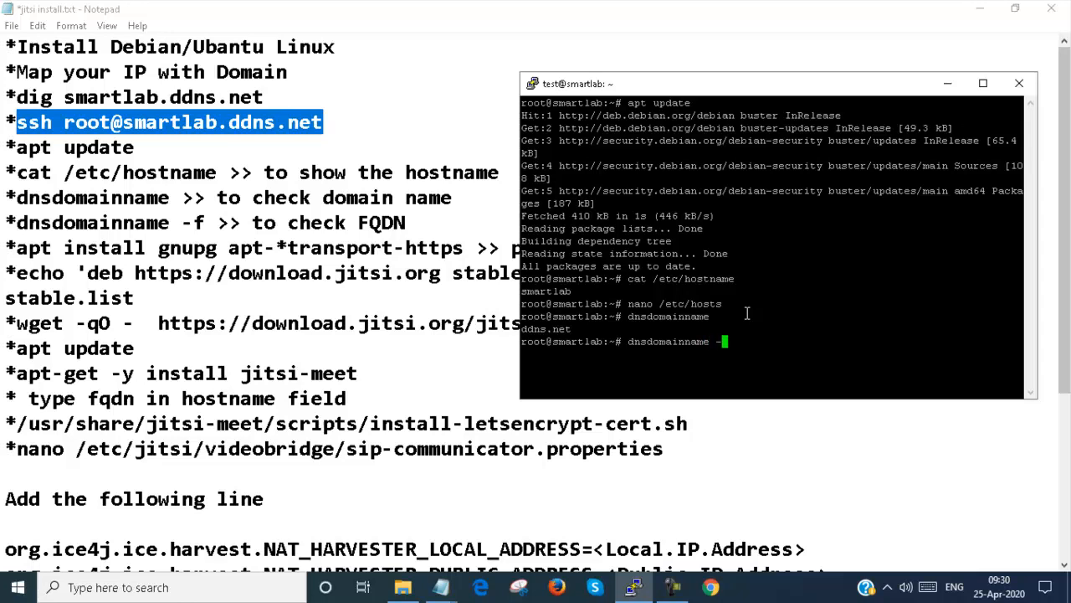
pyautogui.write('f')
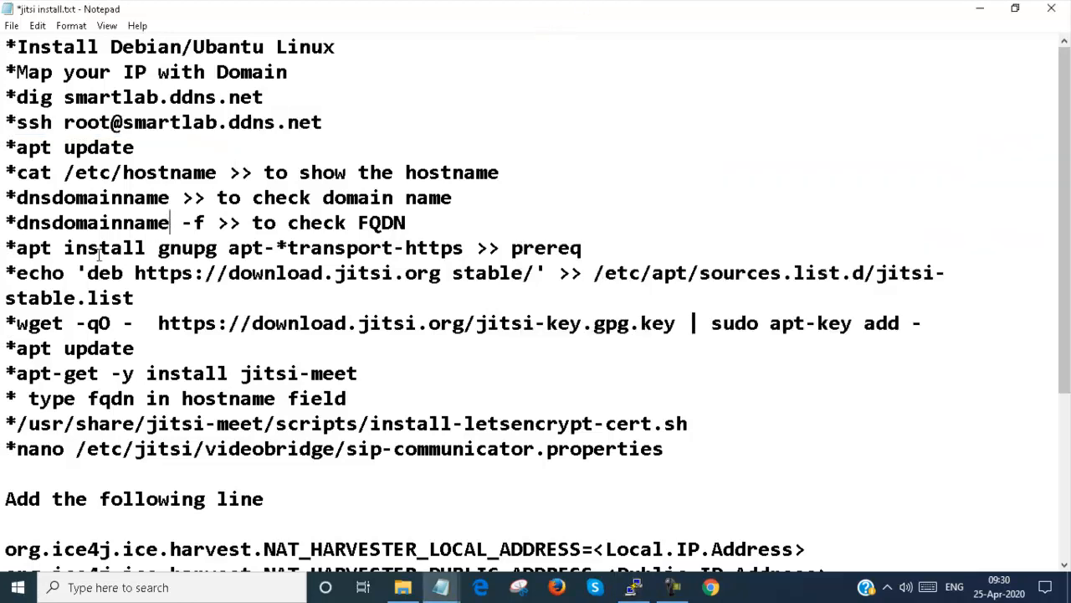
# Step: Copy the 'apt install gnupg apt-transport-https' command from the notes into PuTTY
pyautogui.moveTo(14, 248); pyautogui.dragTo(455, 248)
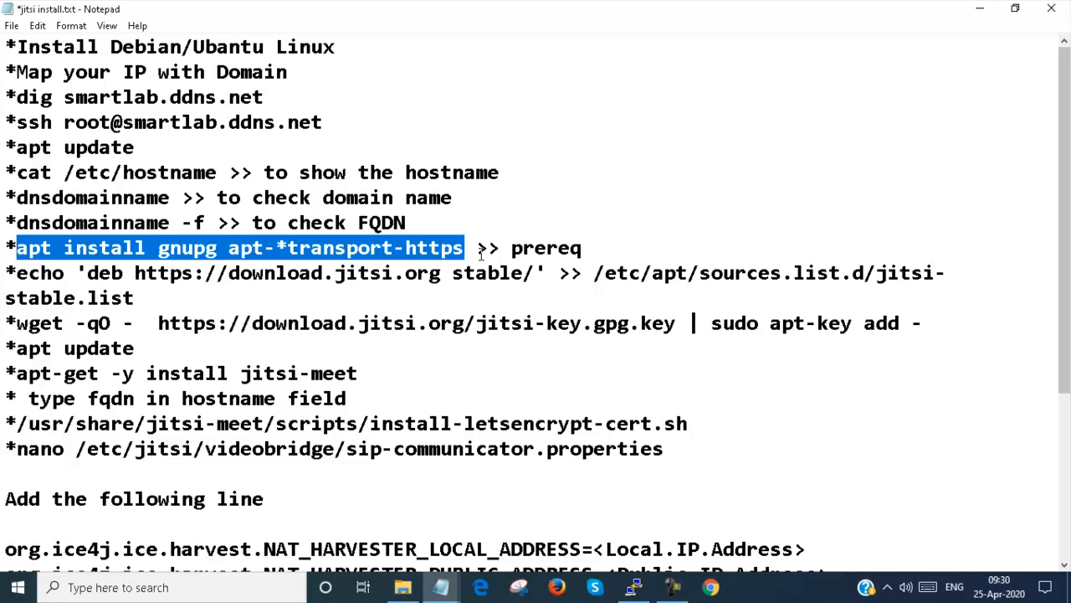
pyautogui.click(632, 587)
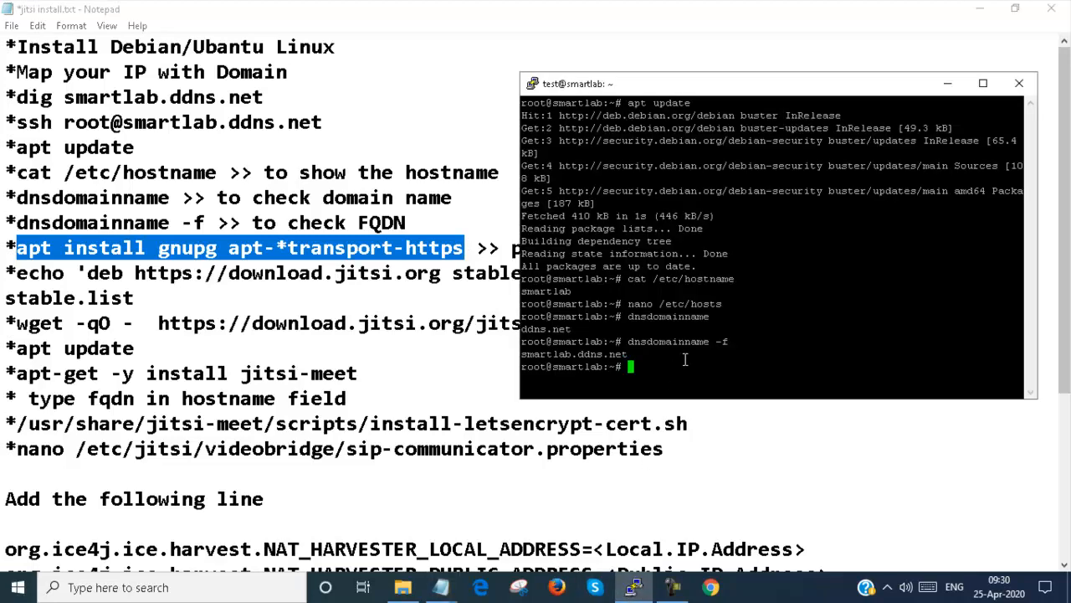
pyautogui.write('apt install gnupg apt-*transport-https')
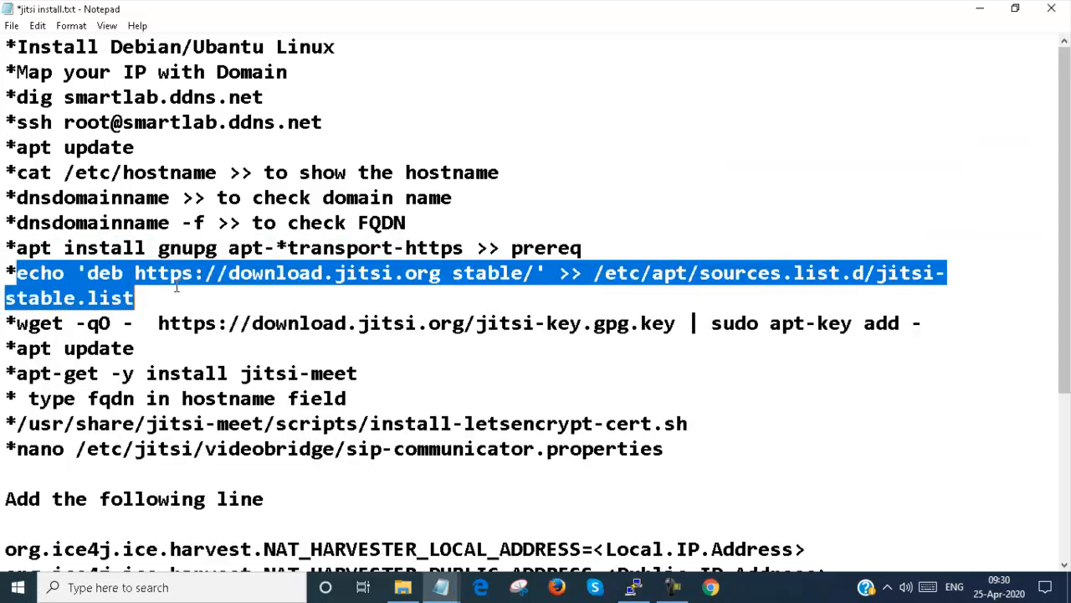
# Step: Add the Jitsi stable repository, check jitsi-stable.list in nano, and enter the key wget command
pyautogui.rightClick(175, 285)
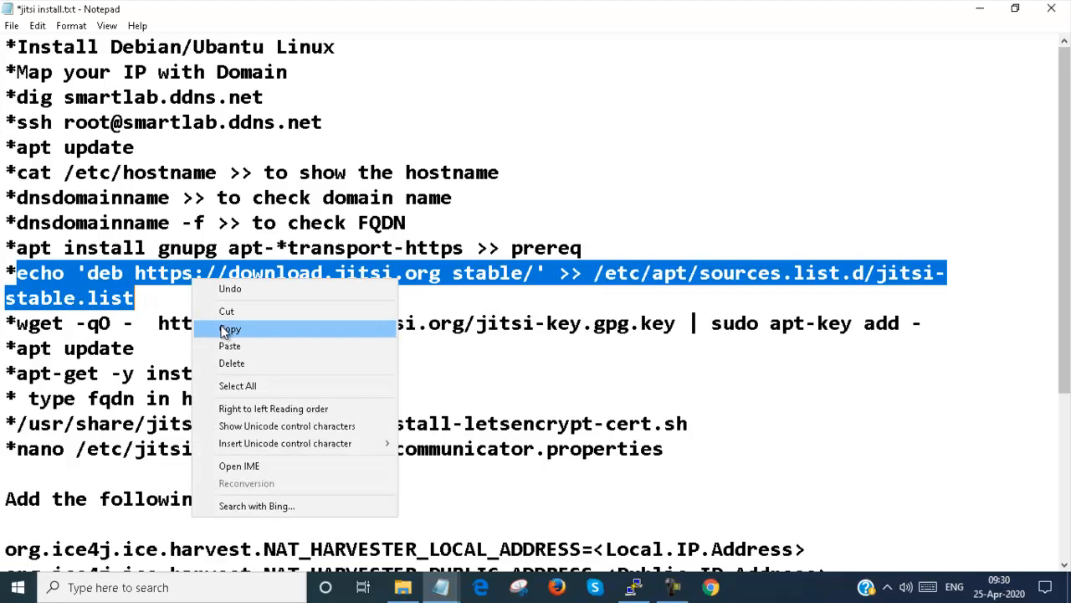
pyautogui.click(230, 328)
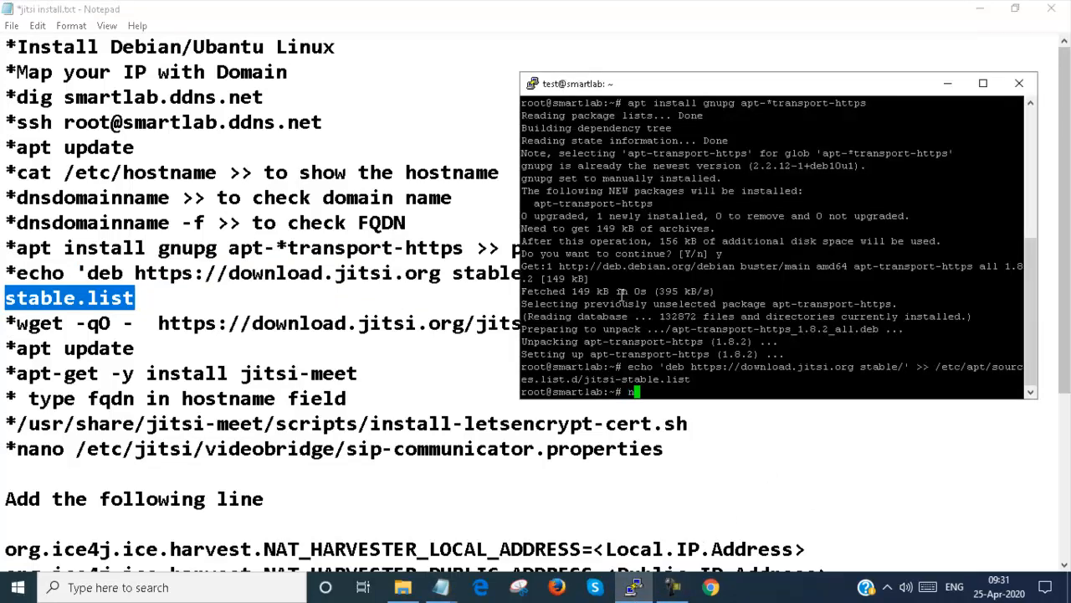
pyautogui.write('nano')
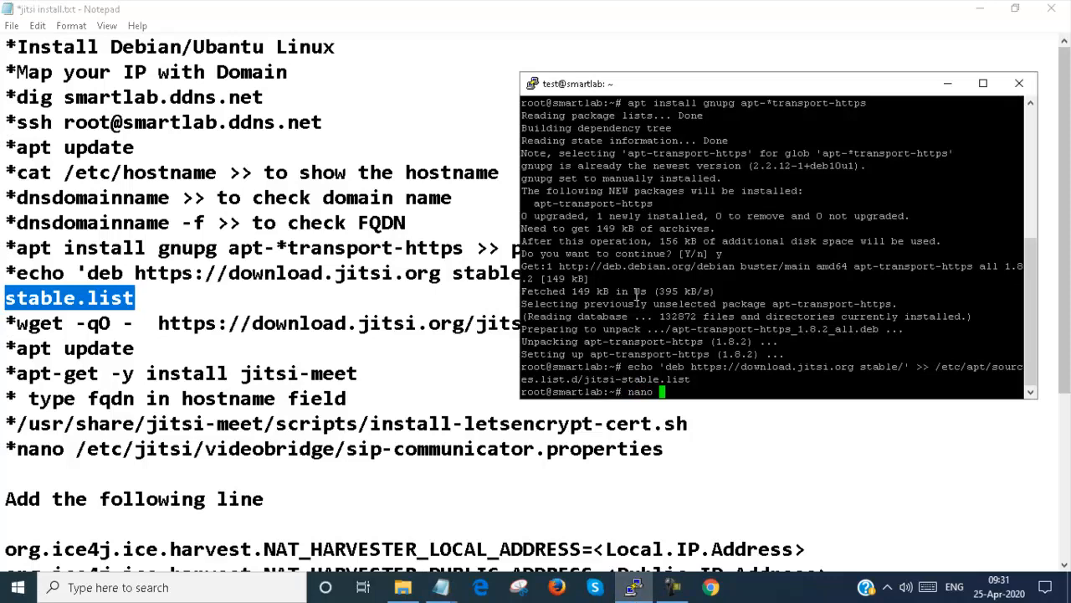
pyautogui.press('enter')
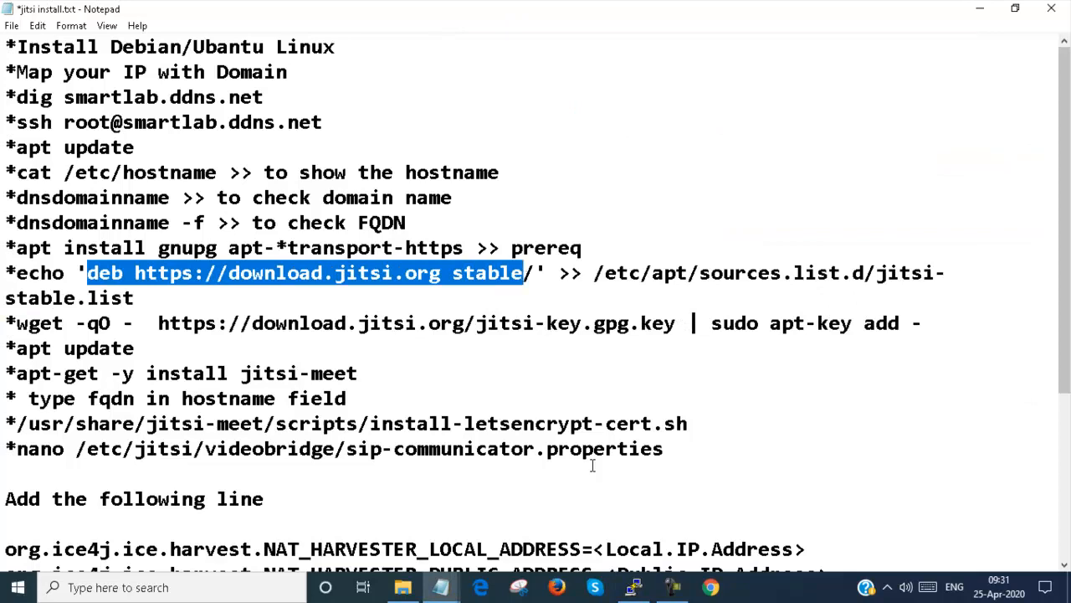
pyautogui.click(633, 586)
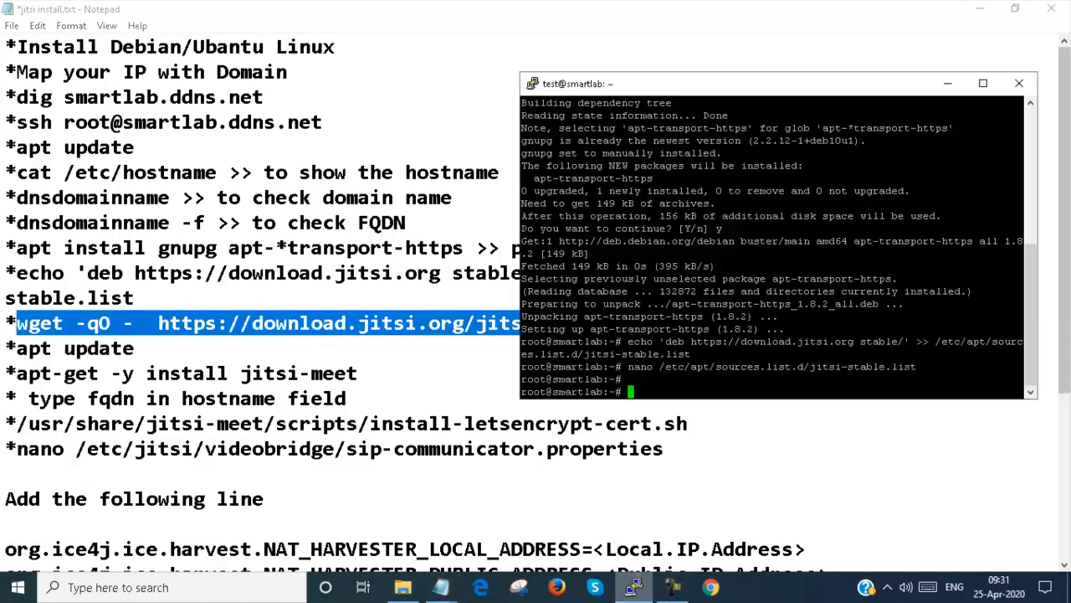
pyautogui.write('wget -qO - https://download.jitsi.org/jitsi-key.gpg.key | sudo apt-key add -')
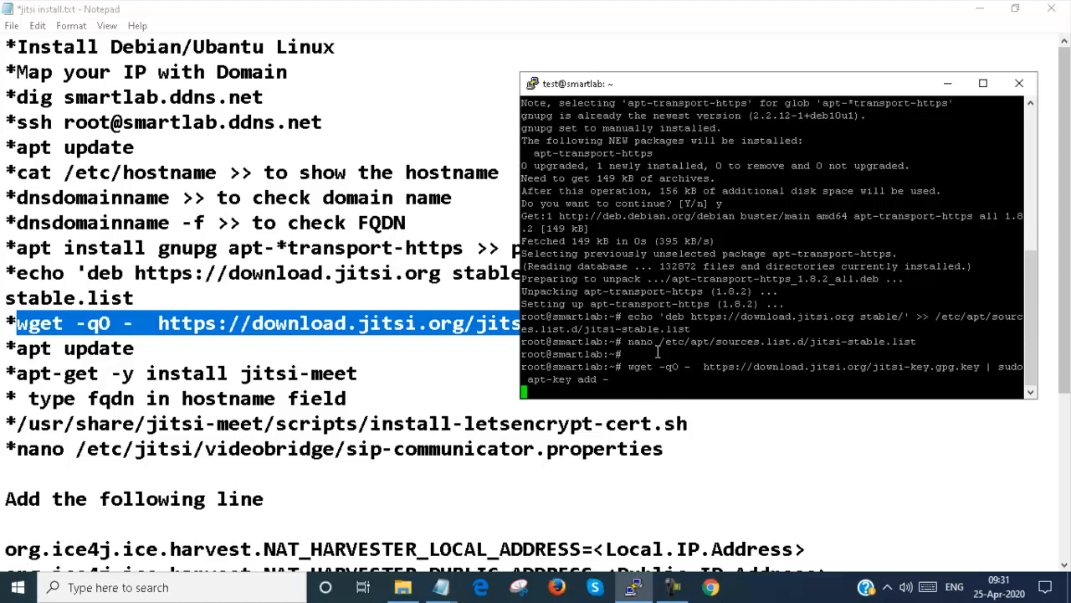
# Step: Add the jitsi-key.gpg signing key via apt-key, then run apt update again
pyautogui.press('Return')
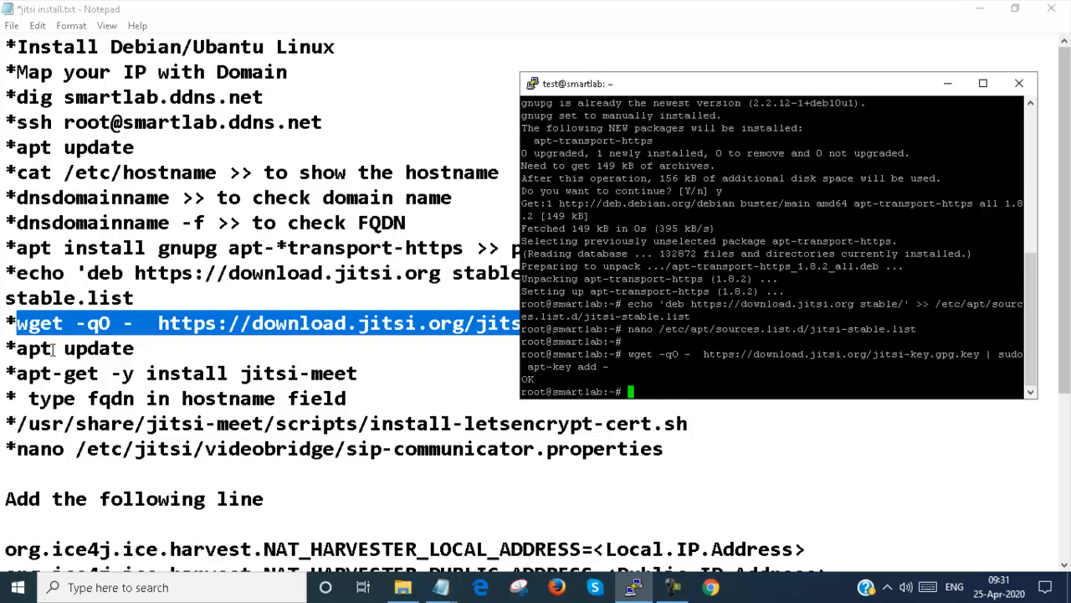
pyautogui.write('apt')
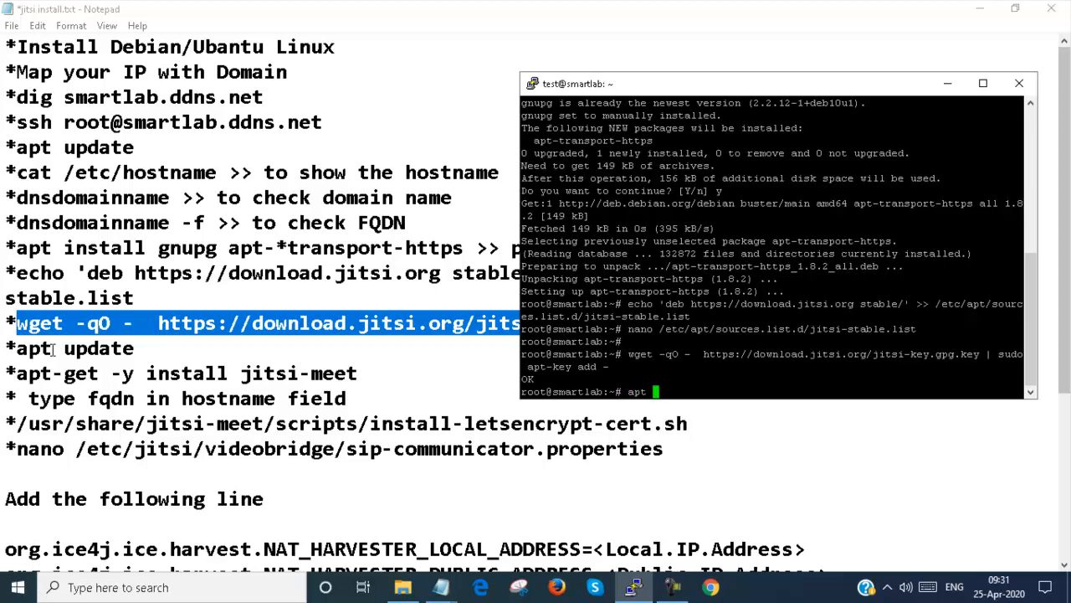
pyautogui.write('update')
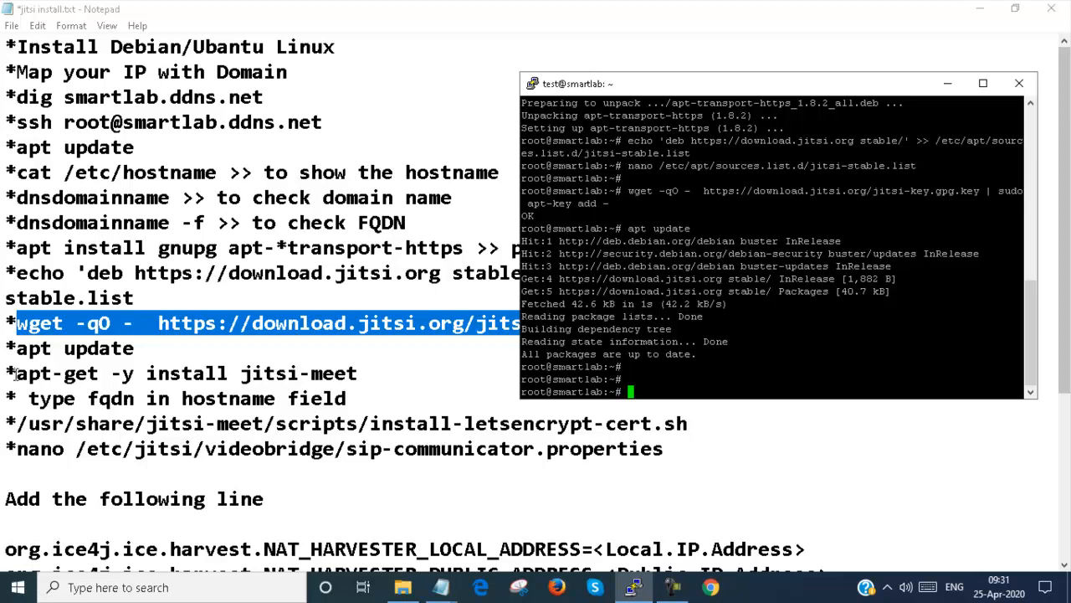
# Step: Paste and run 'apt-get -y install jitsi-meet' from the install notes
pyautogui.rightClick(184, 373)
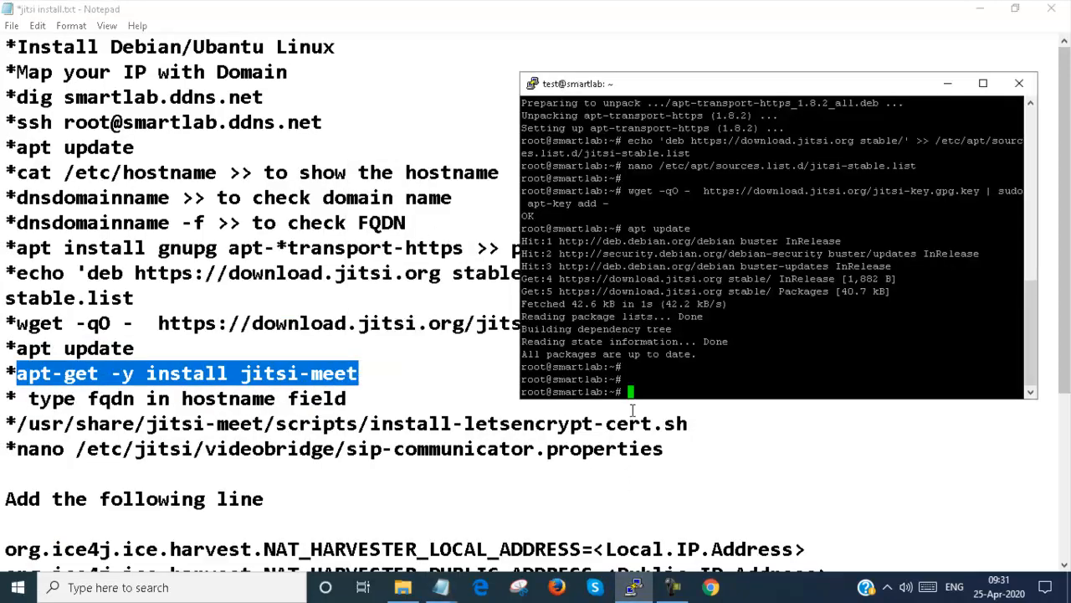
pyautogui.write('apt-get -y install jitsi-meet')
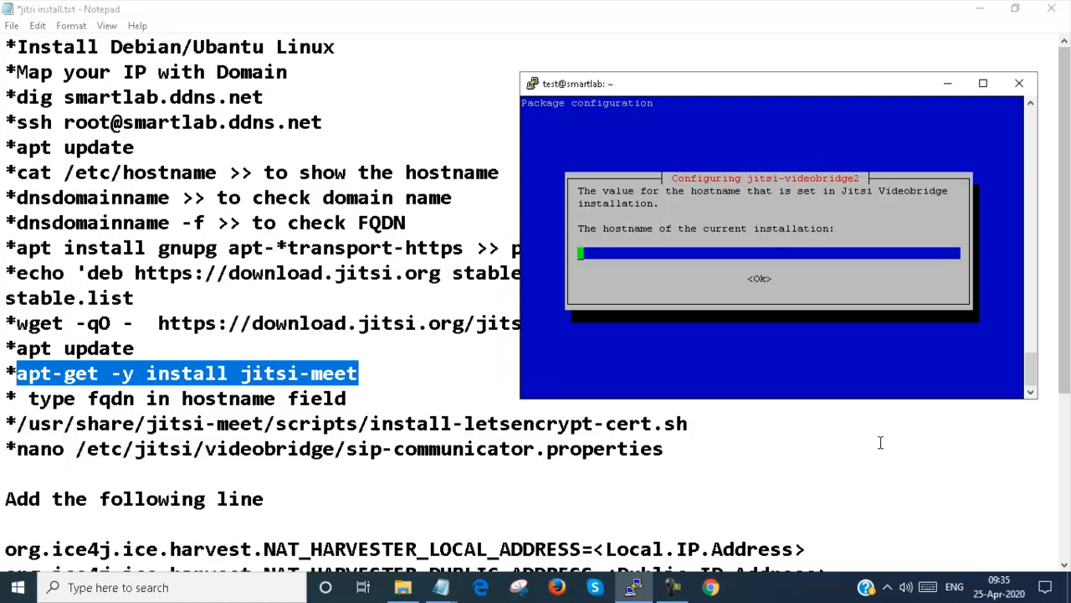
# Step: Enter smartlab.ddns.net as the Jitsi Videobridge hostname and let installation complete
pyautogui.write('smart')
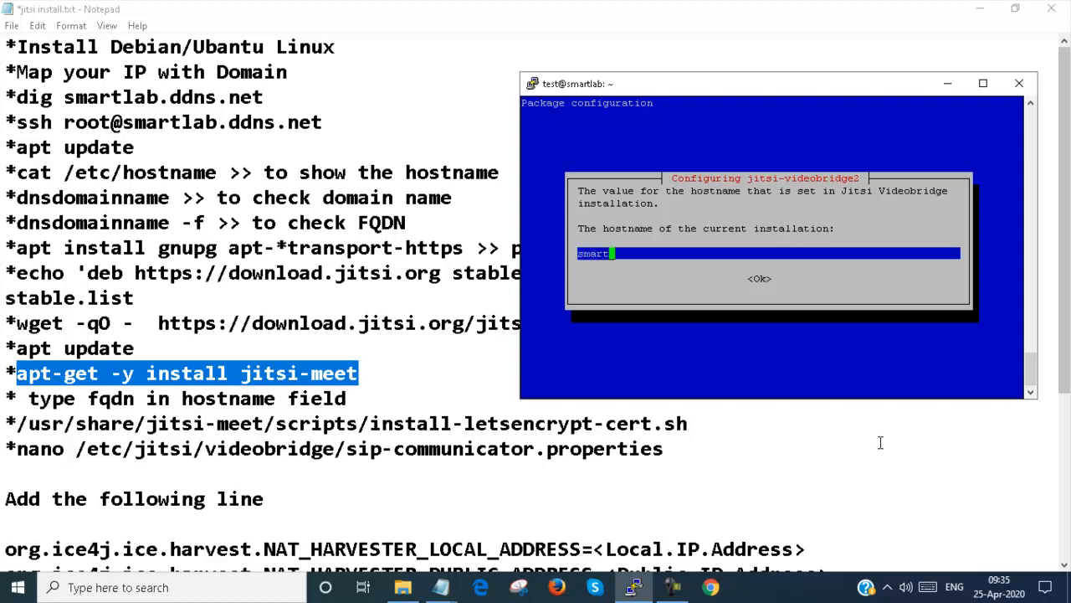
pyautogui.write('lab.')
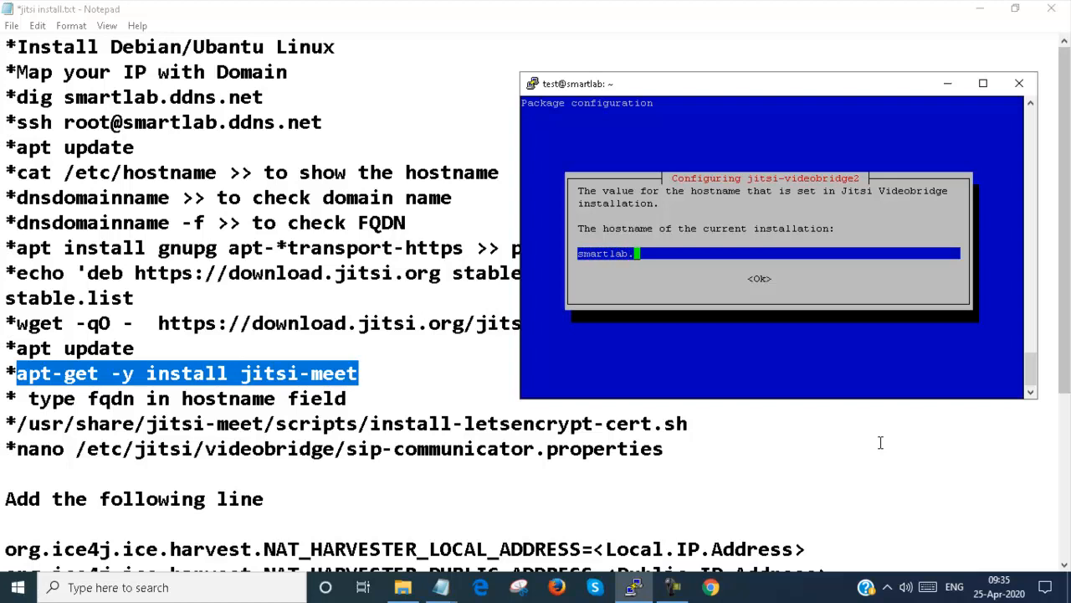
pyautogui.write('ddn')
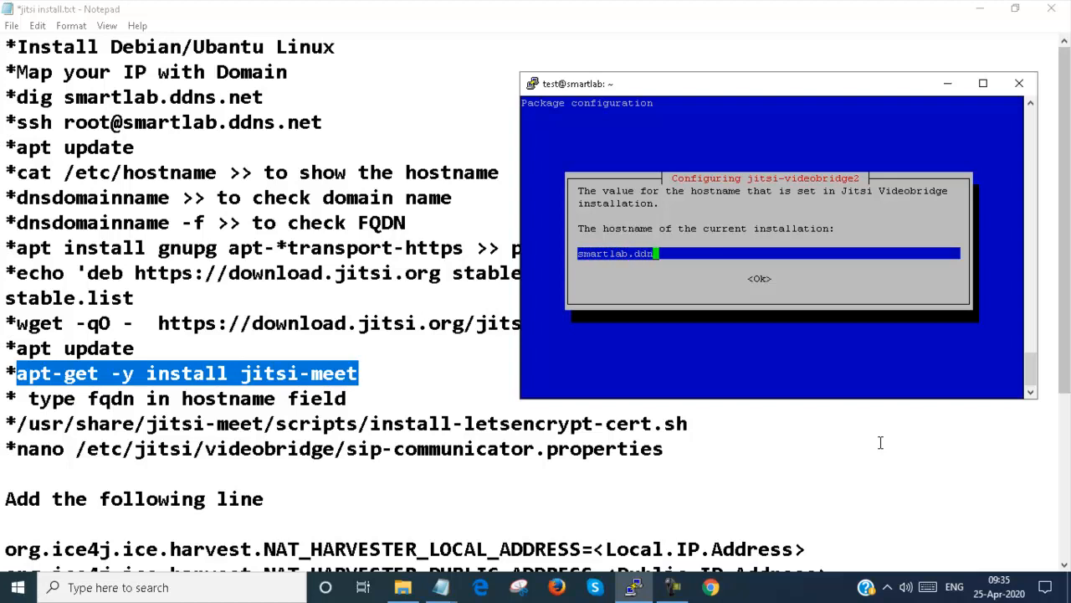
pyautogui.write('.net')
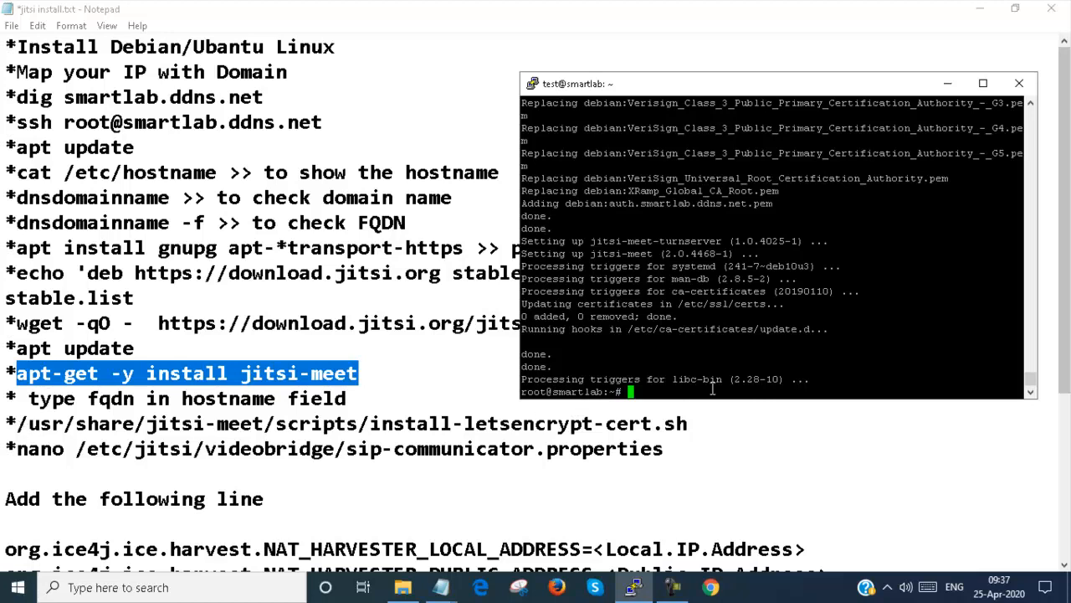
# Step: Run 'systemctl restart nginx', then 'systemctl status nginx' after fixing the 'ststus' typo
pyautogui.write('s')
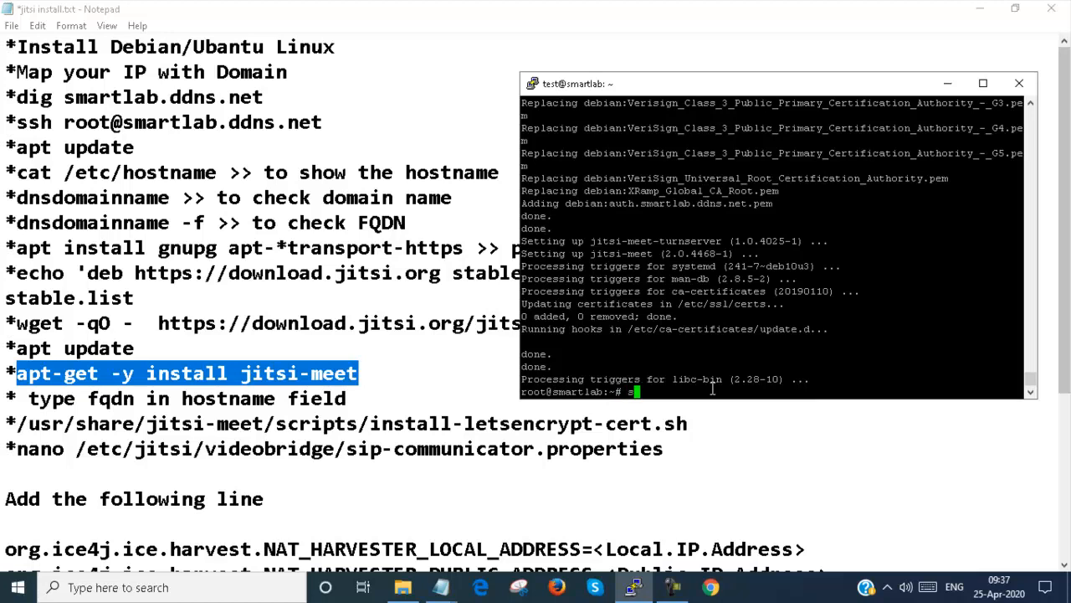
pyautogui.write('ystemctl')
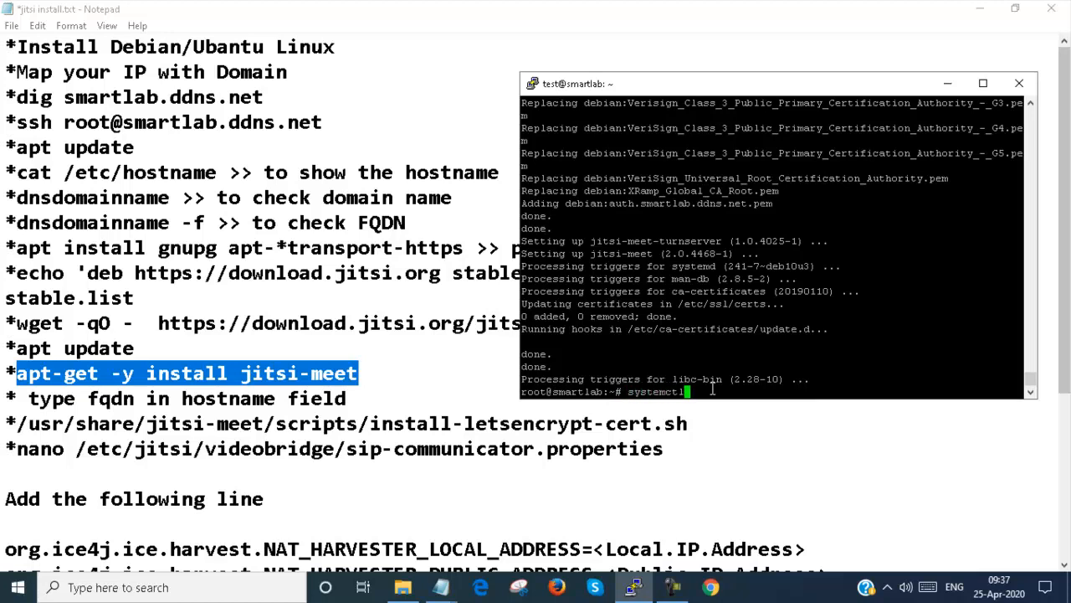
pyautogui.write('restart')
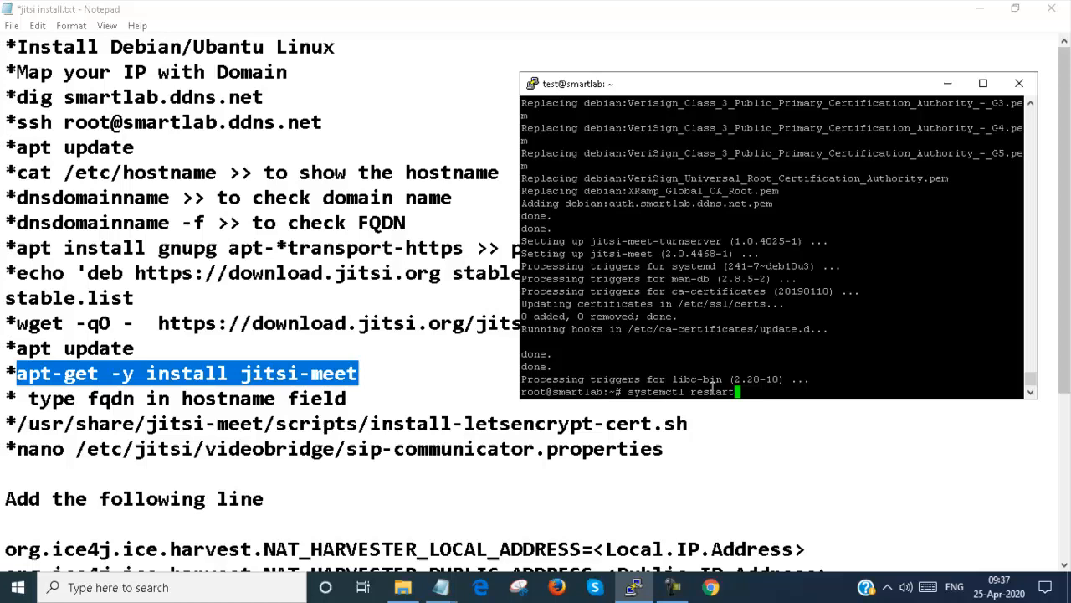
pyautogui.write('nginx')
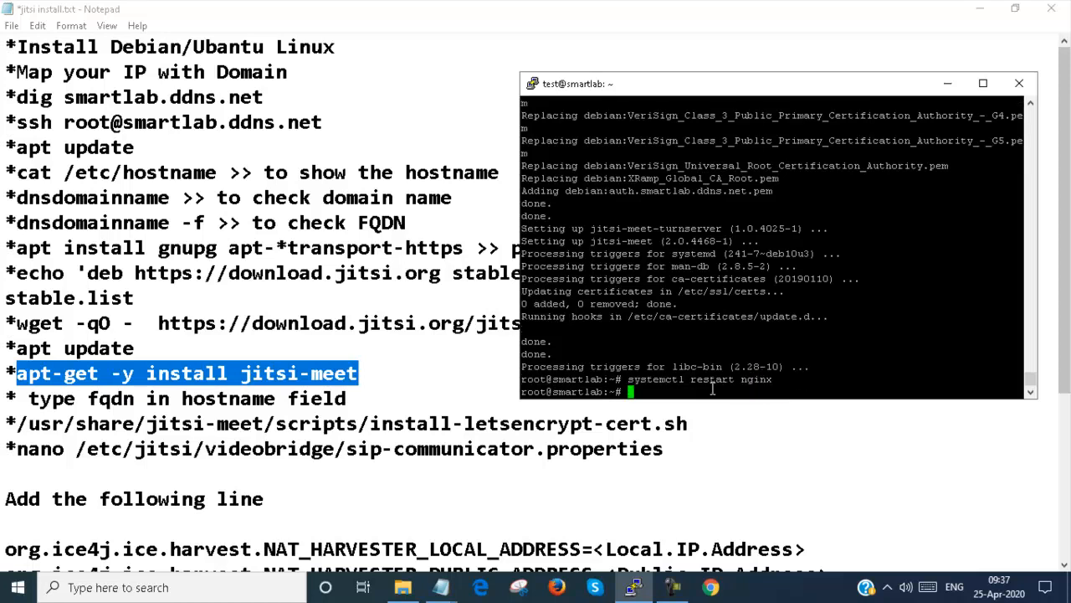
pyautogui.write('systemctl')
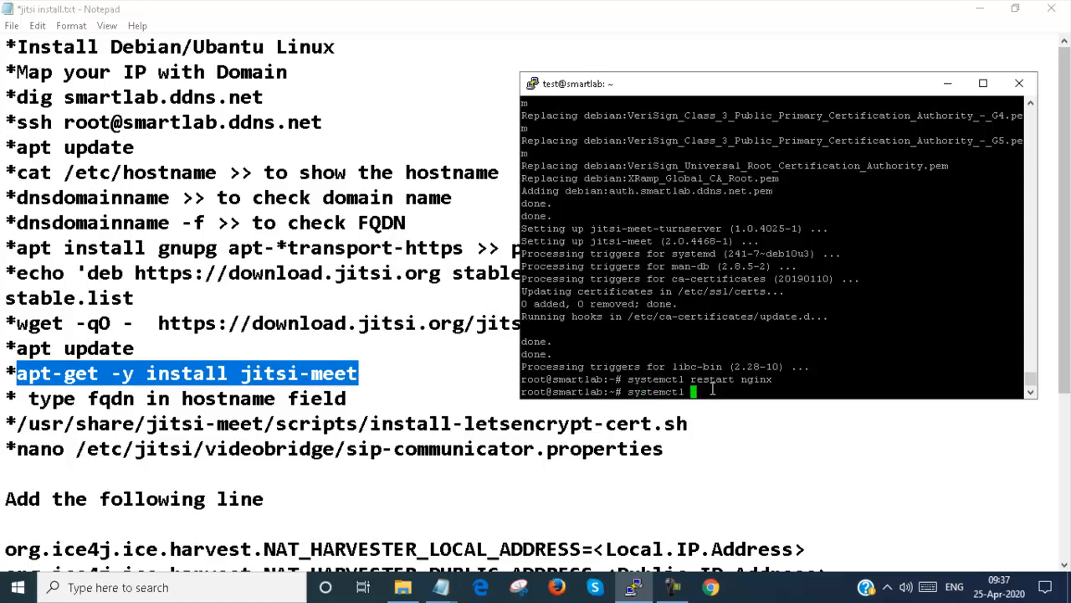
pyautogui.write('status')
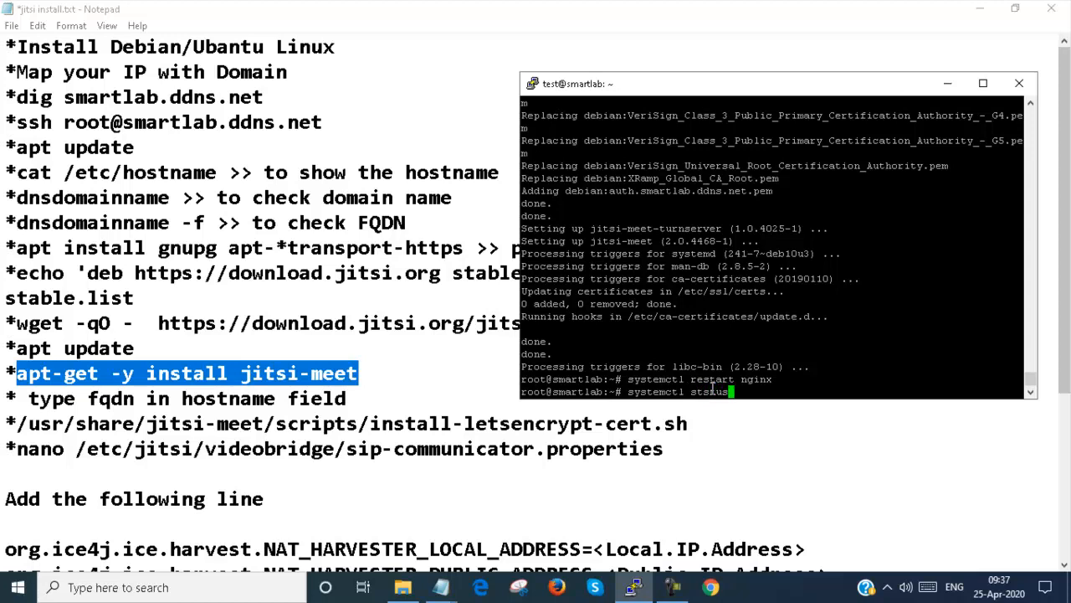
pyautogui.write('nginx')
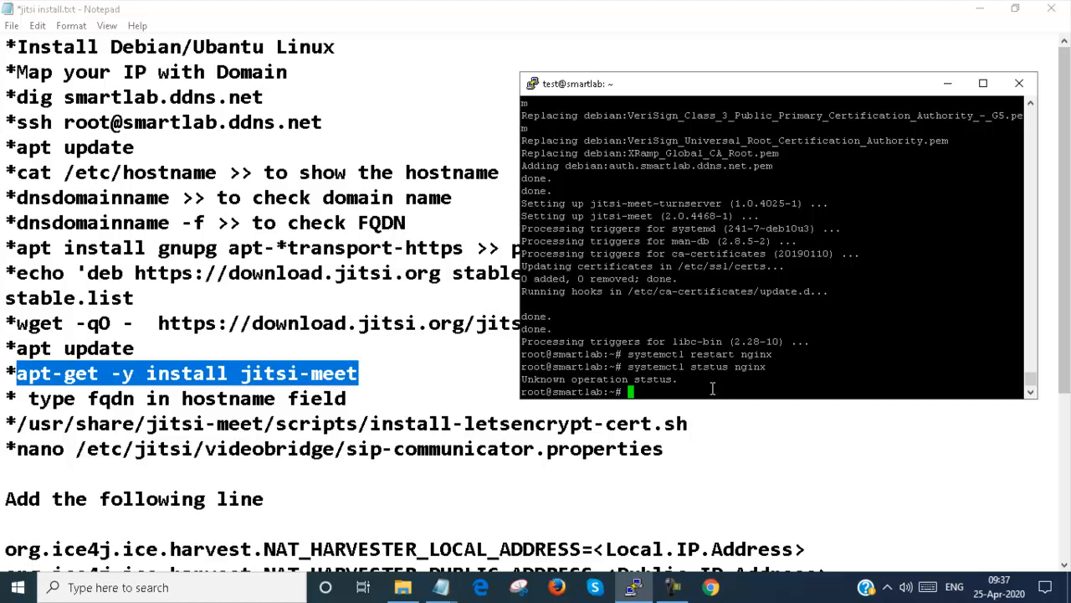
pyautogui.write('systemctl ststus nginx')
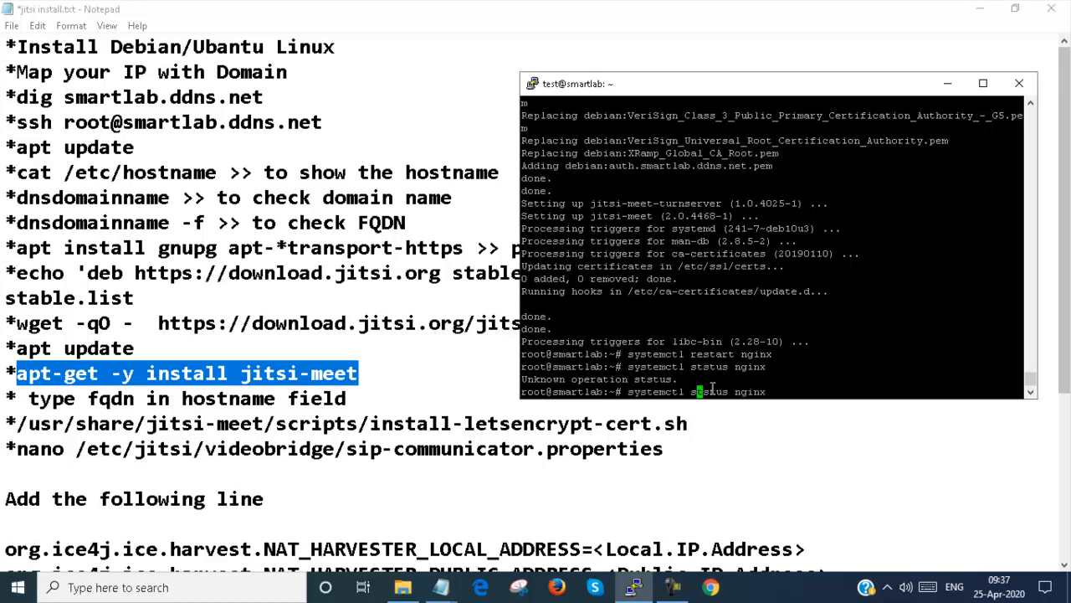
pyautogui.write('a')
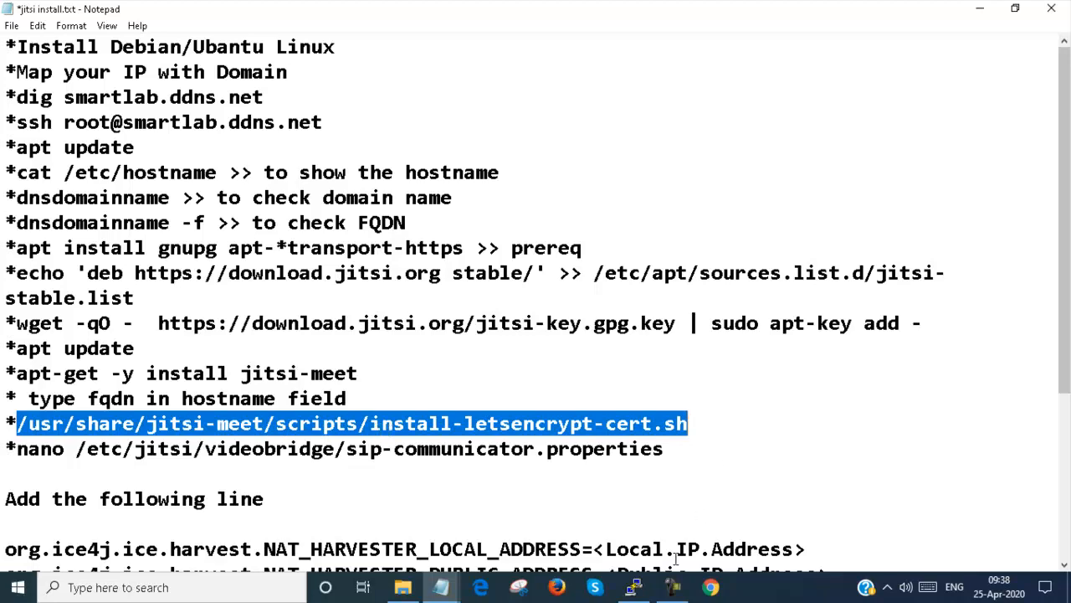
# Step: Run install-letsencrypt-cert.sh and enter the admin email address at its prompt
pyautogui.click(633, 586)
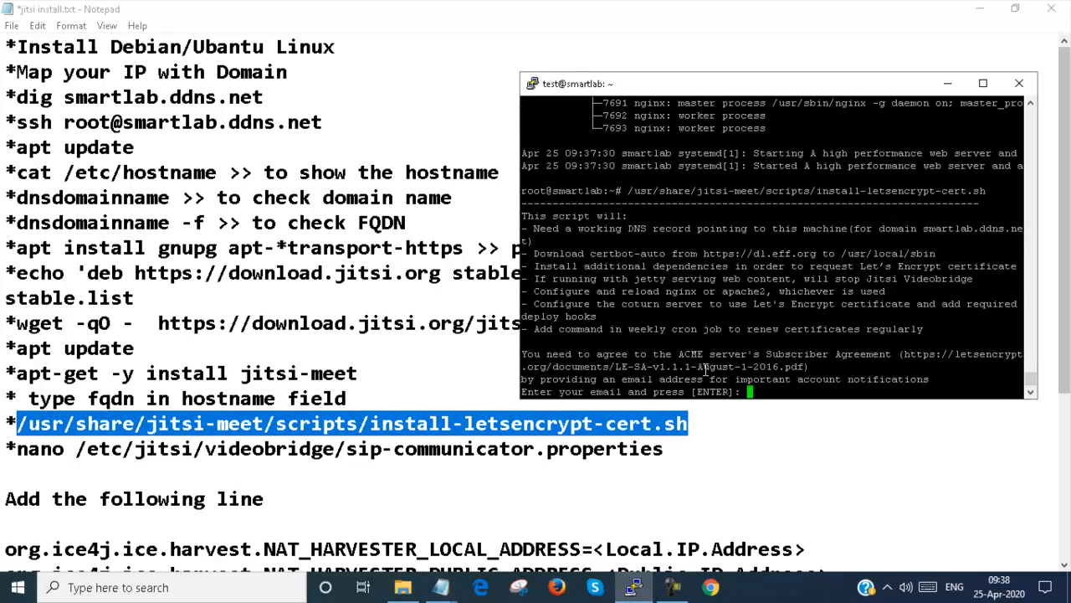
pyautogui.write('smartla')
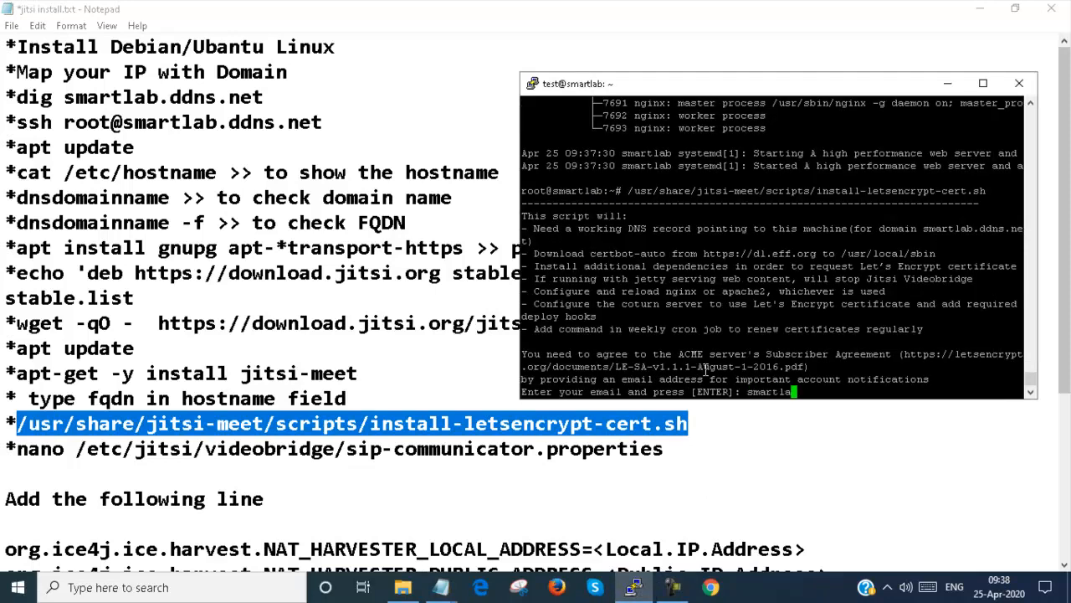
pyautogui.write('0')
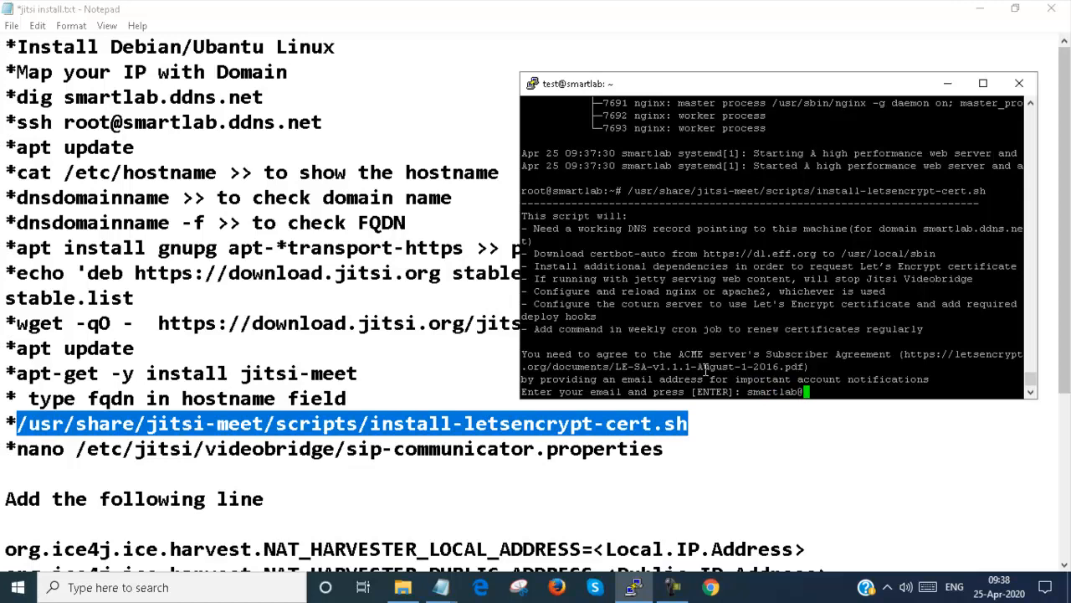
pyautogui.write('a')
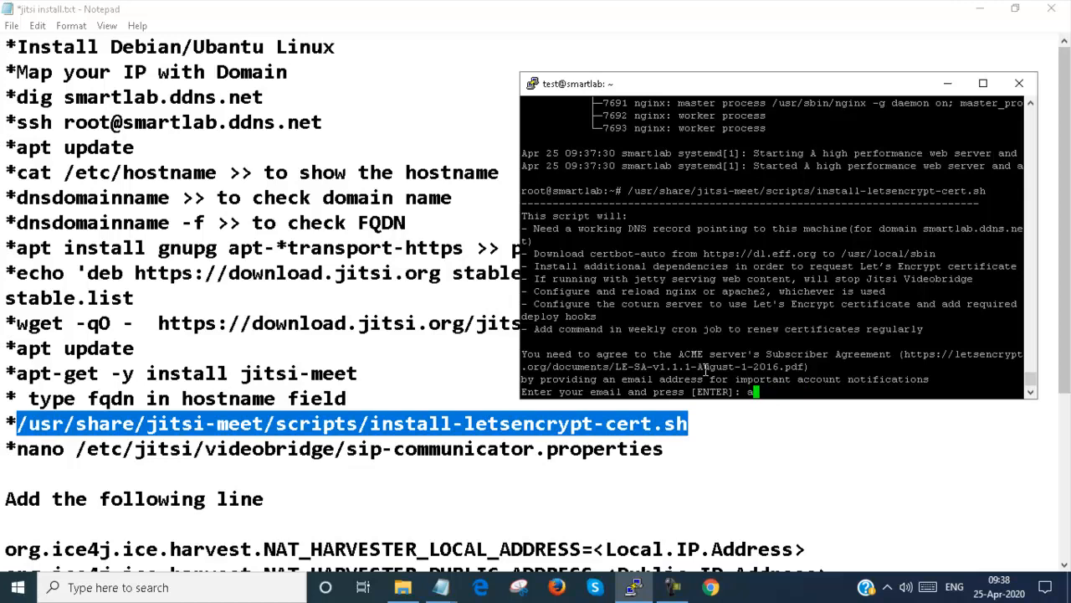
pyautogui.write('admin8')
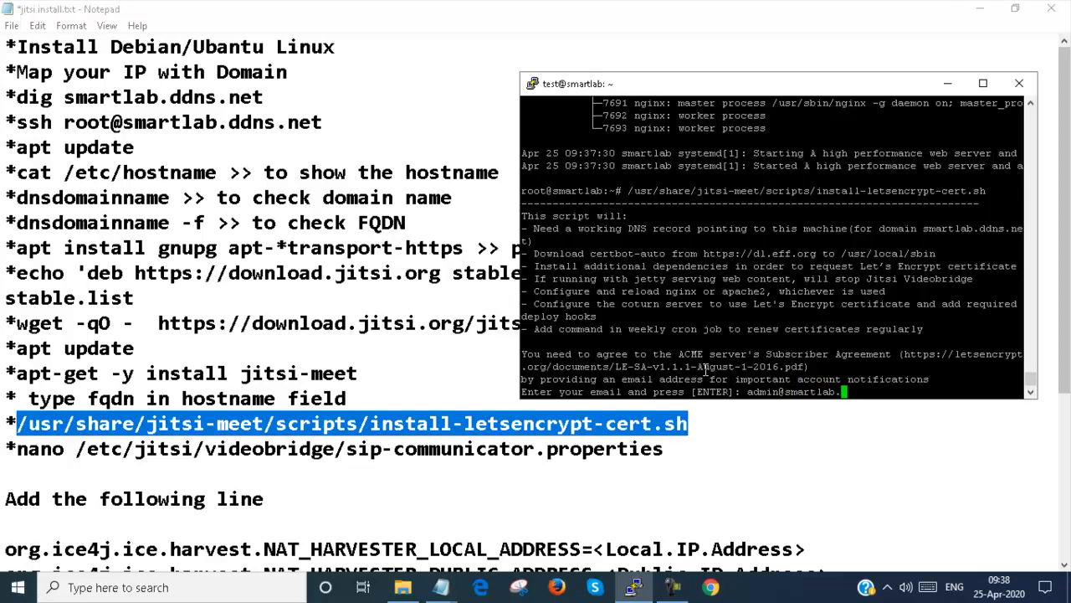
pyautogui.write('ddns.')
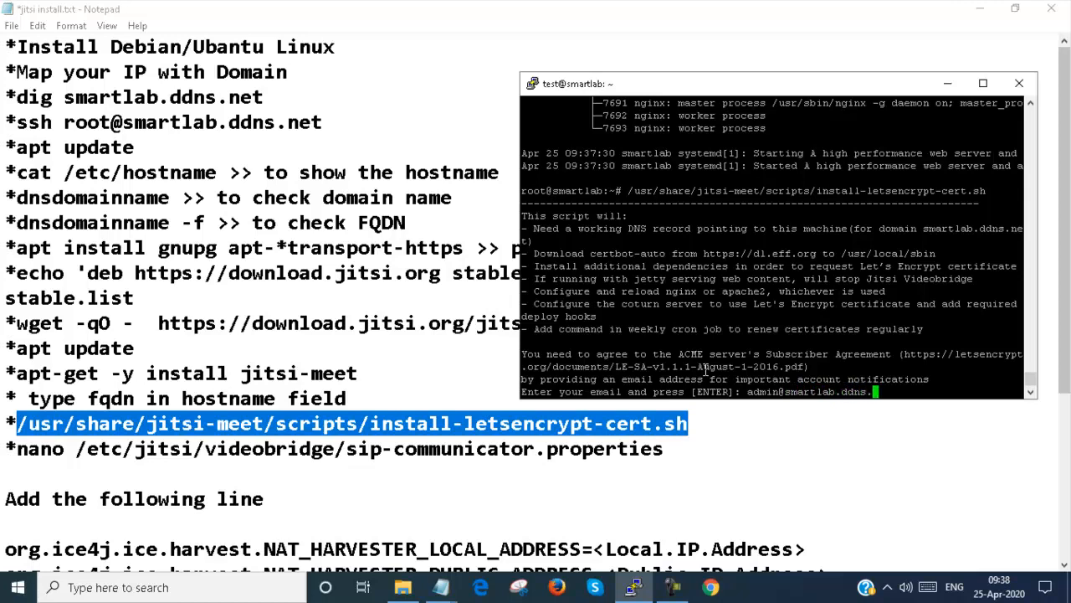
pyautogui.write('net')
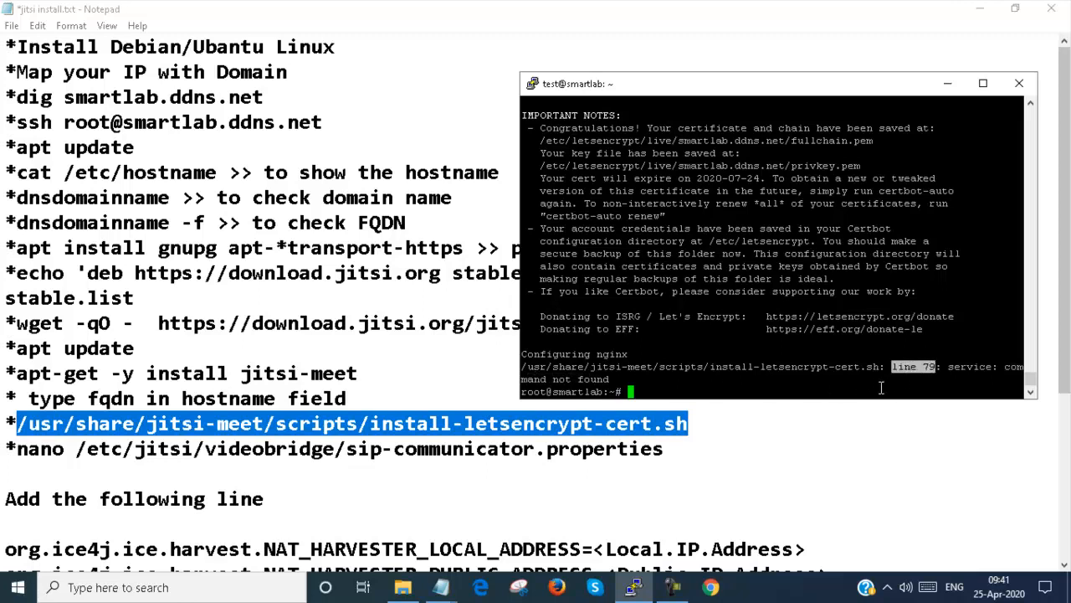
pyautogui.moveTo(685, 368)
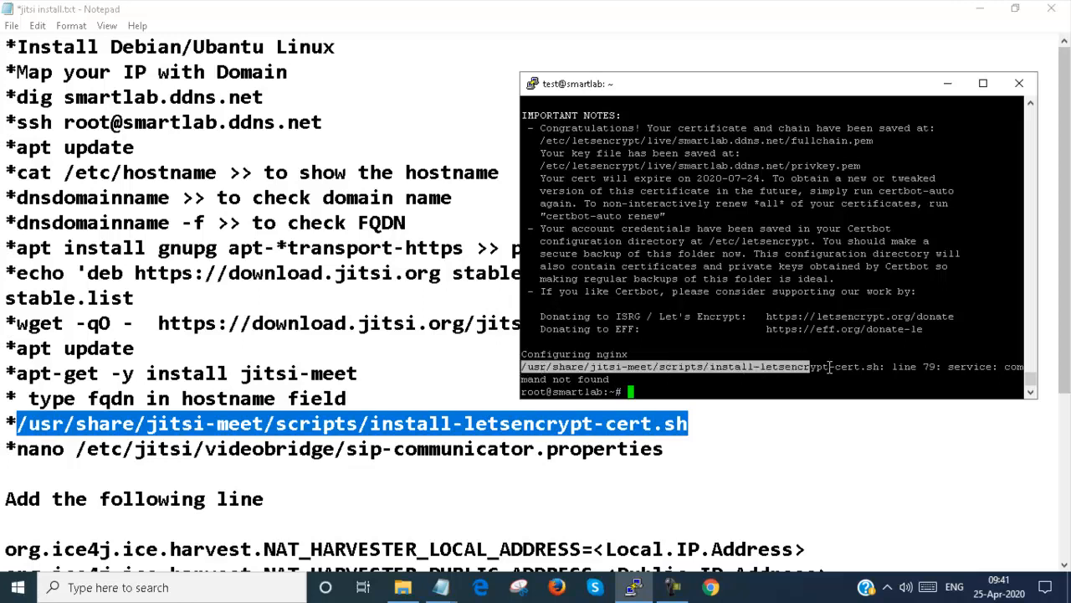
# Step: Inspect line 79 of install-letsencrypt-cert.sh in nano, then enter 'service nginx reload'
pyautogui.write('/usr/share/jitsi-meet/scripts/install-letsencrypt-cert.sh')
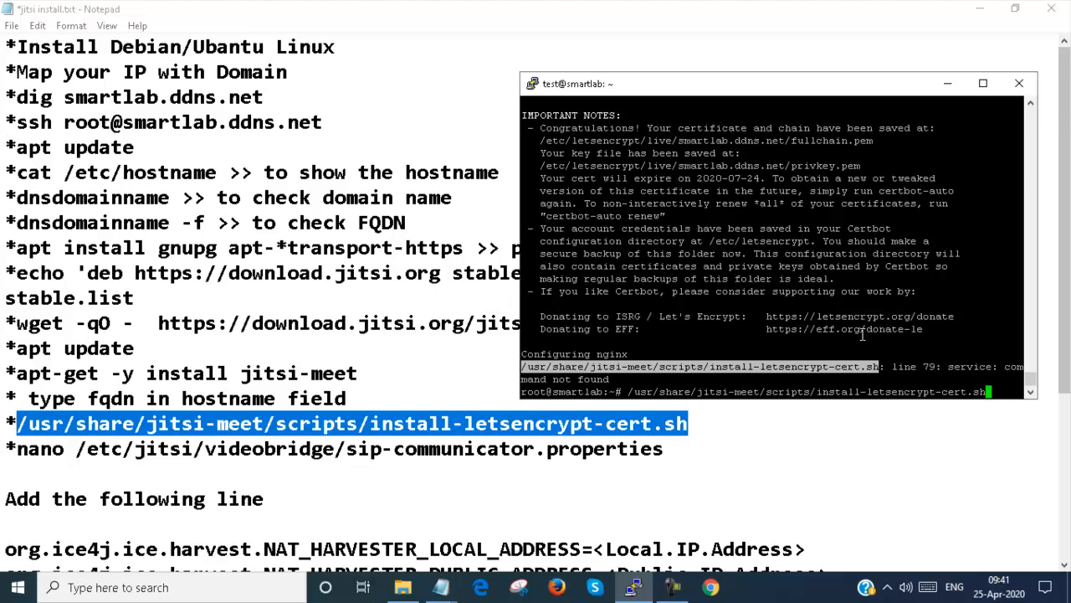
pyautogui.write('nano')
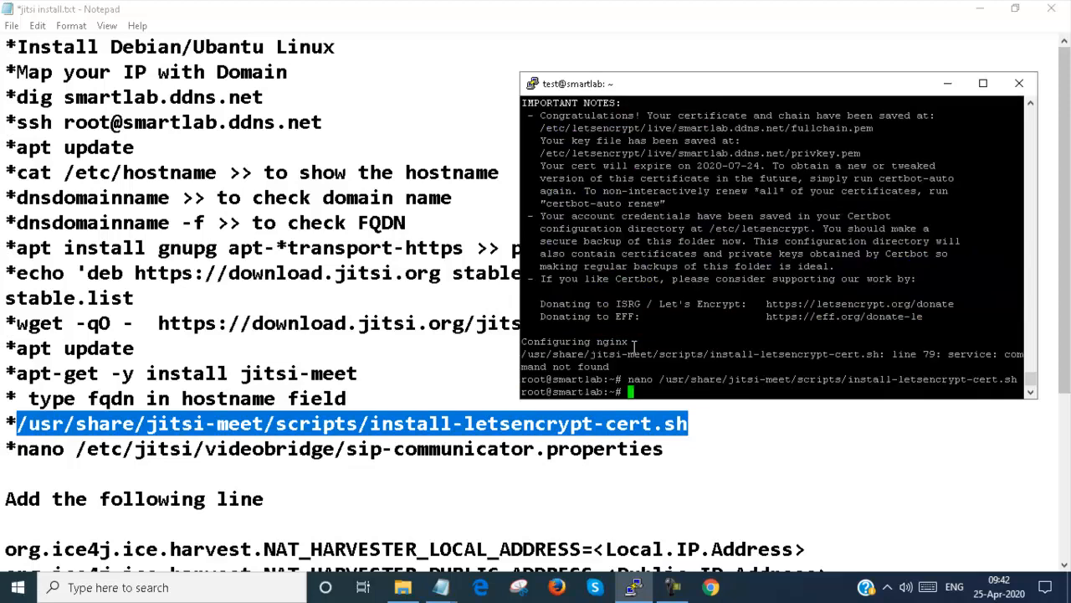
pyautogui.moveTo(773, 346)
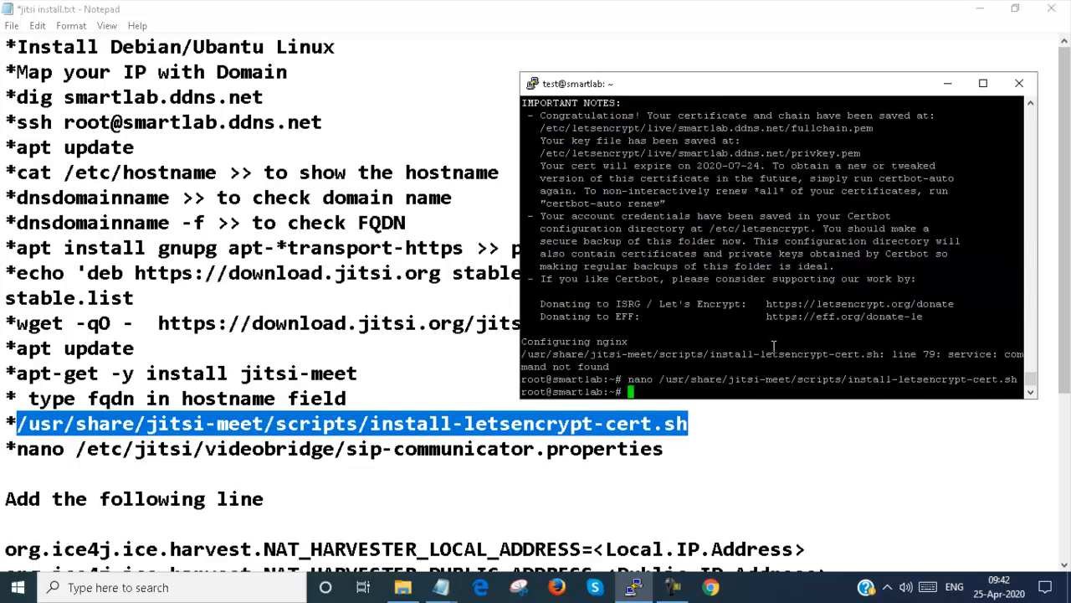
pyautogui.write('service nginx reload')
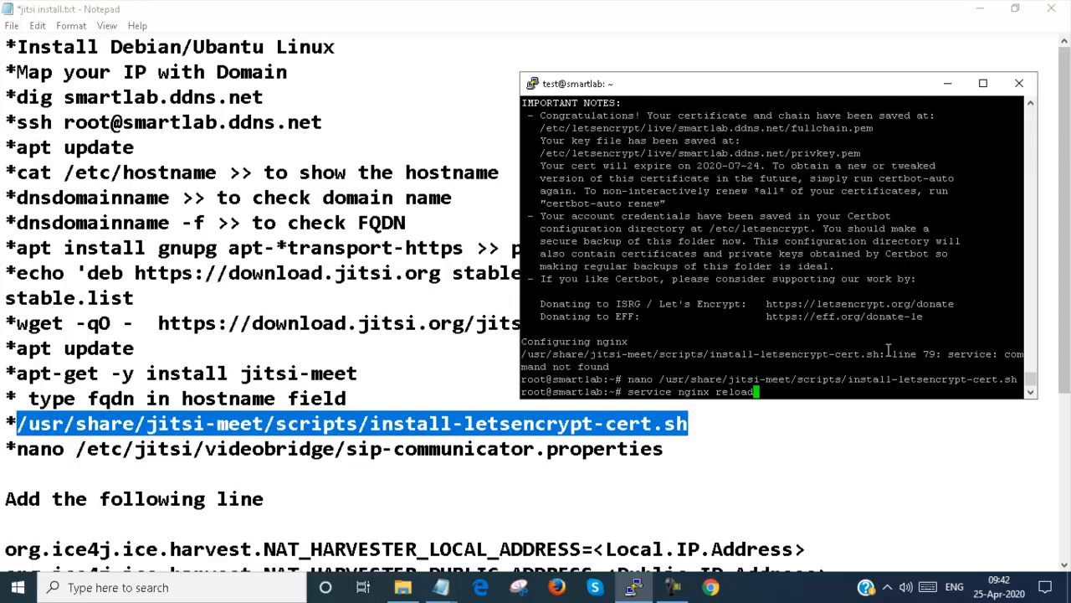
pyautogui.moveTo(750, 385)
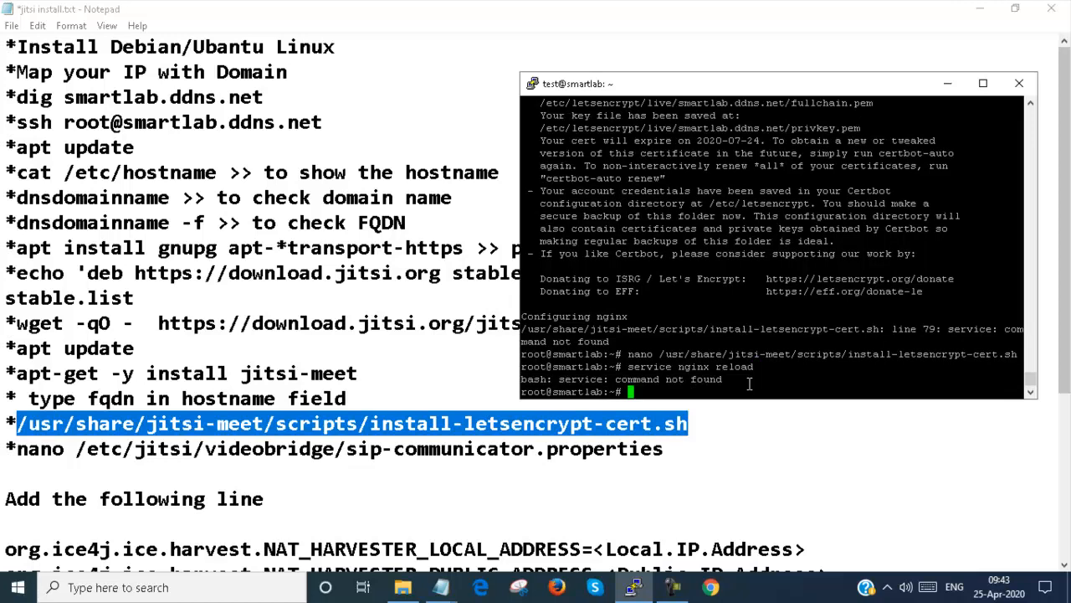
# Step: Try reloading nginx with 'service nginx reload', which fails with command not found
pyautogui.write('service nginx reload')
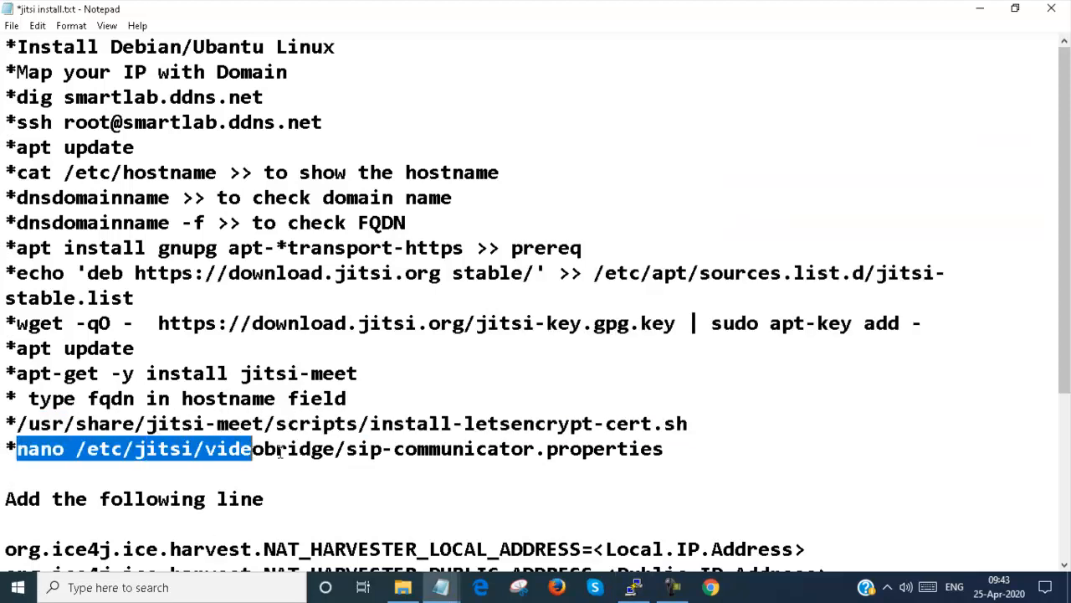
# Step: Copy the nano command for the videobridge sip-communicator.properties file from the notes
pyautogui.rightClick(536, 452)
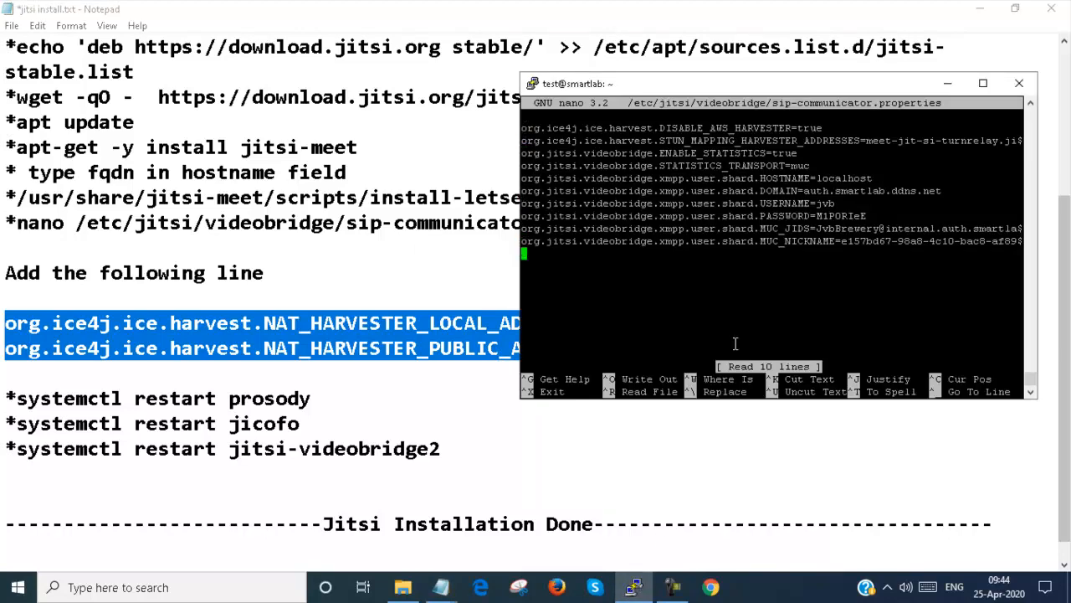
# Step: Add NAT_HARVESTER_LOCAL_ADDRESS to the videobridge properties, setting local IP 10.10.10.10
pyautogui.write('org.ice4j.ice.harvest.NAT_HARVESTER_LOCAL_ADDRESS=<Local.IP.Address>')
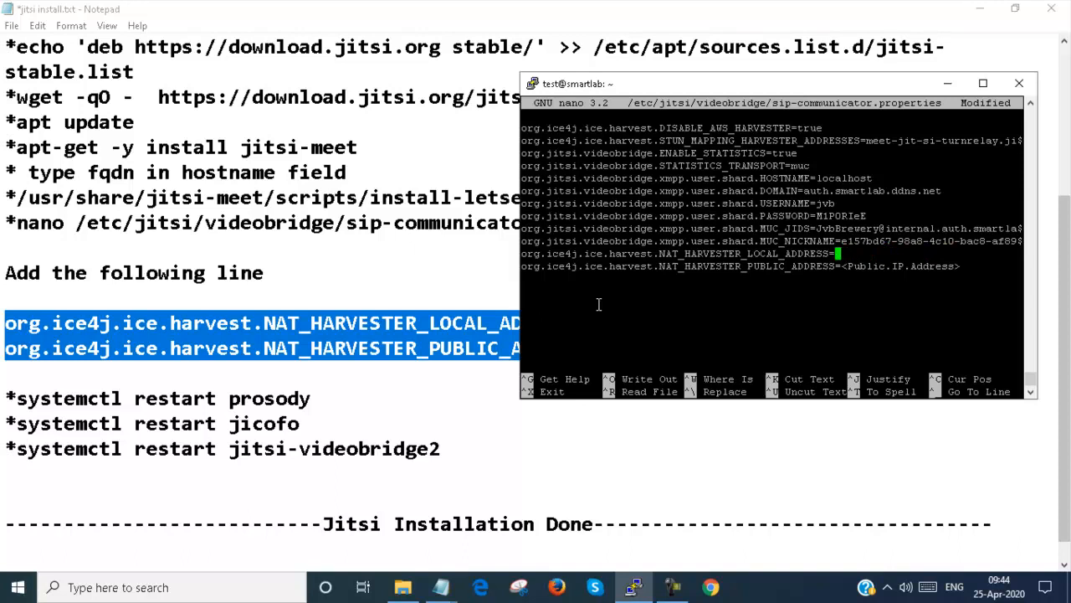
pyautogui.write('10.')
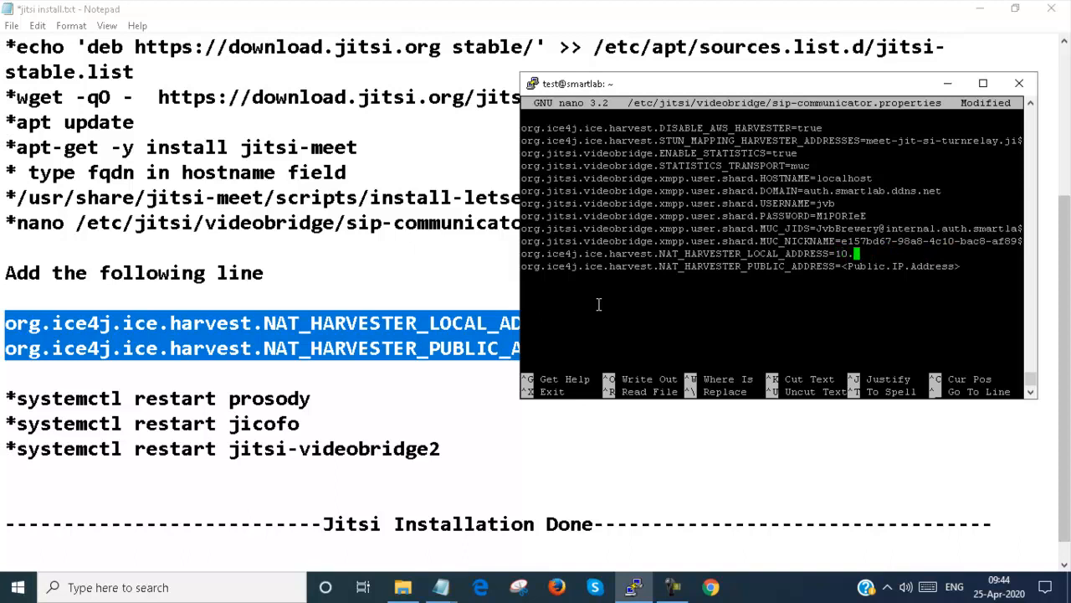
pyautogui.write('.10.10')
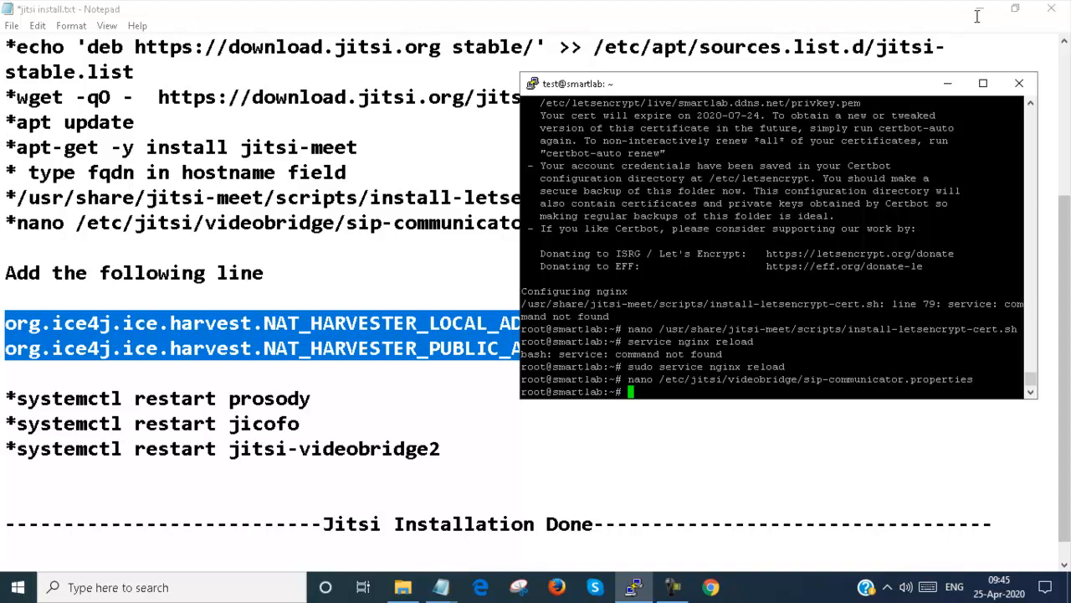
pyautogui.moveTo(996, 519)
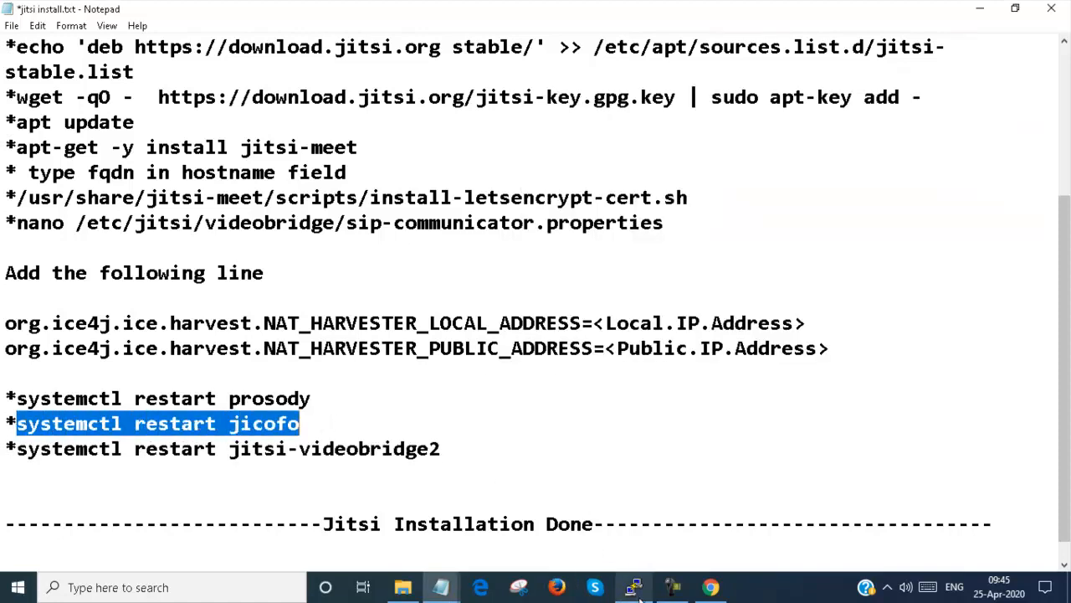
# Step: Restart jitsi-videobridge2, confirm it is running, then restart jicofo
pyautogui.click(633, 587)
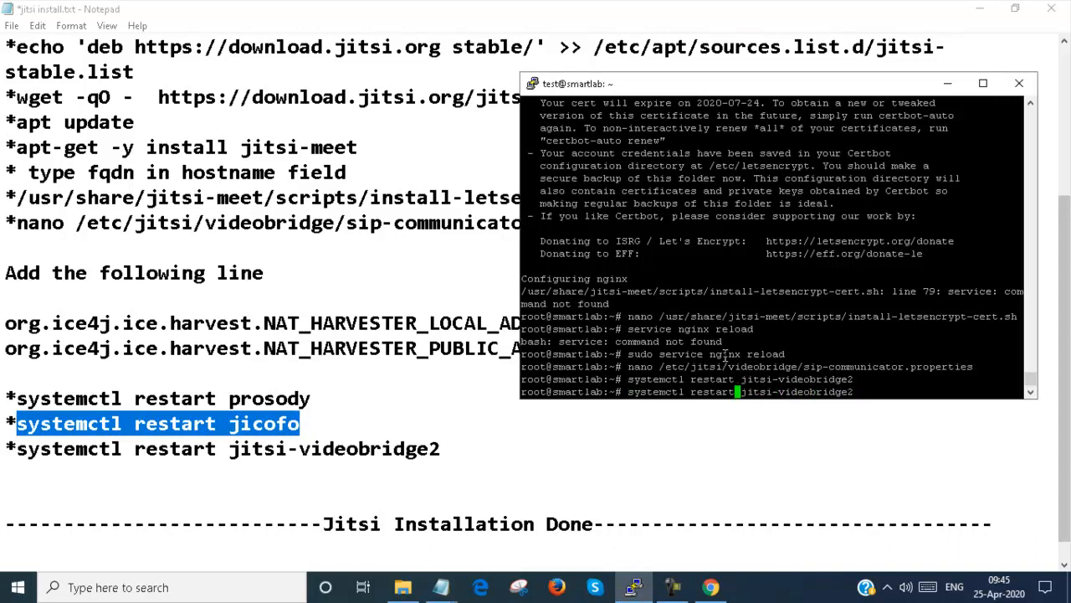
pyautogui.write('restart')
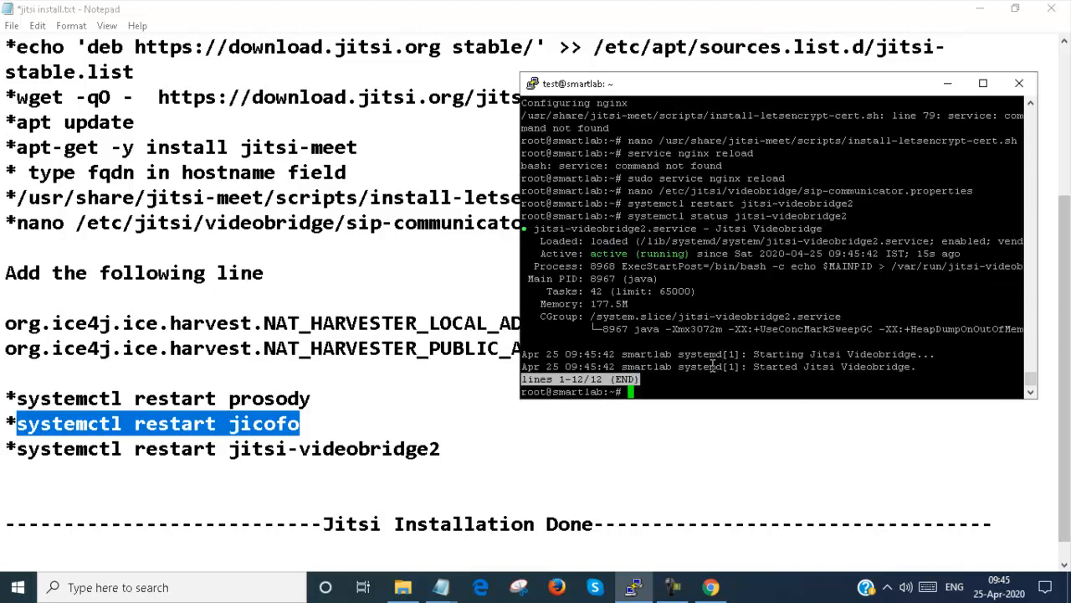
pyautogui.write('systemctl restart jitsi-videobridge2')
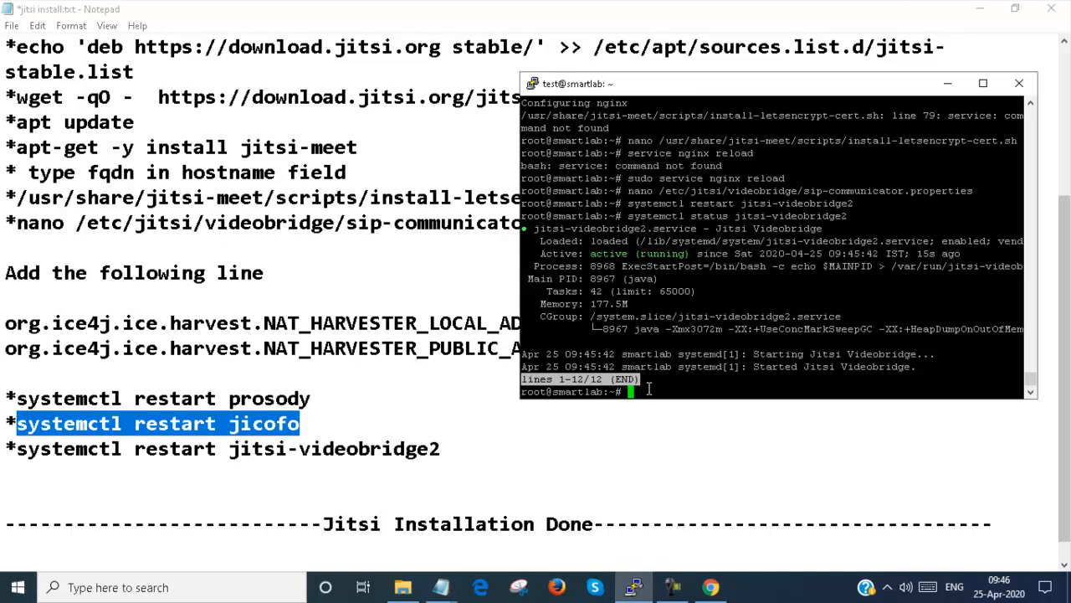
pyautogui.write('systemctl restart jicofo')
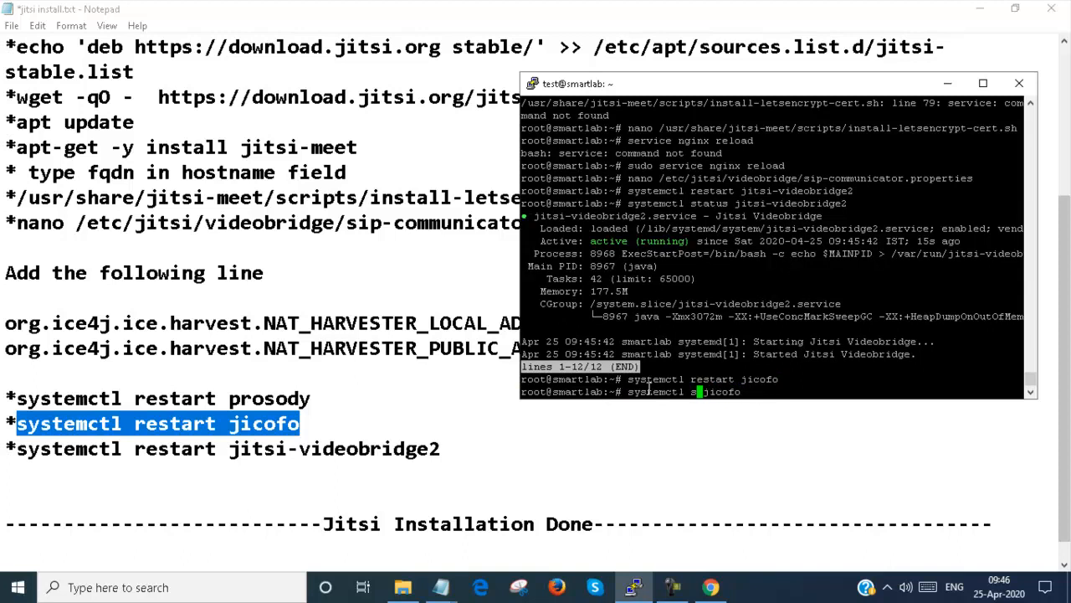
# Step: Check that jicofo is active (running), then run systemctl restart prosody
pyautogui.write('status')
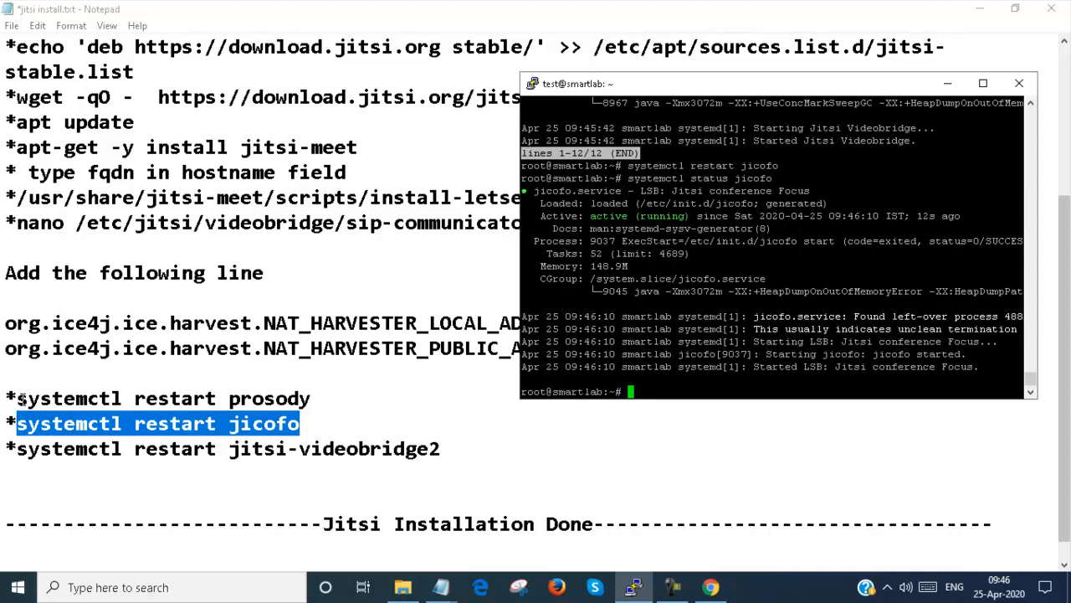
pyautogui.rightClick(159, 398)
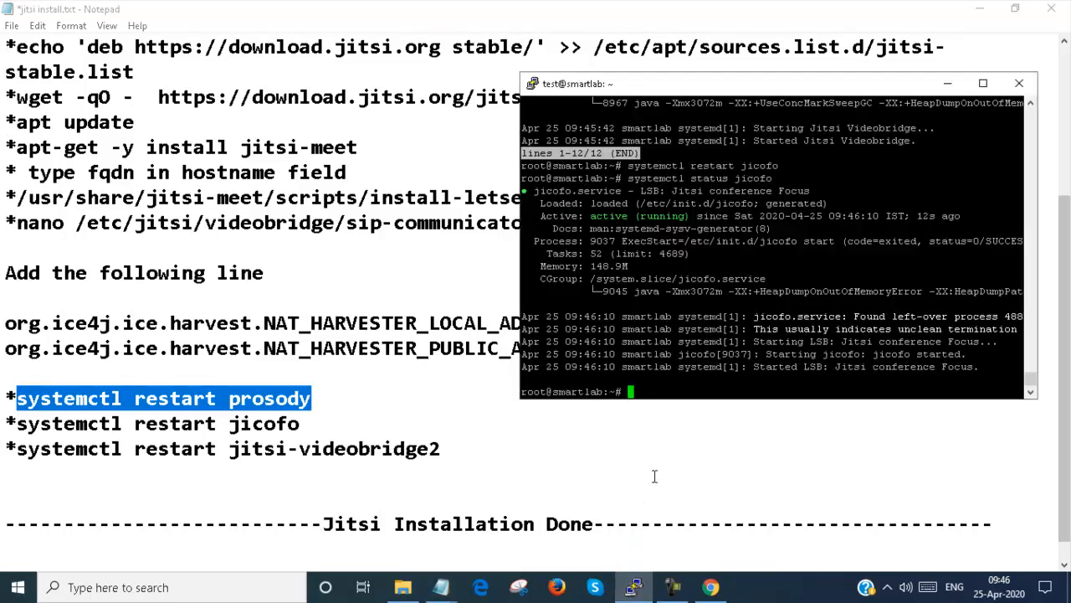
pyautogui.write('systemctl restart prosody')
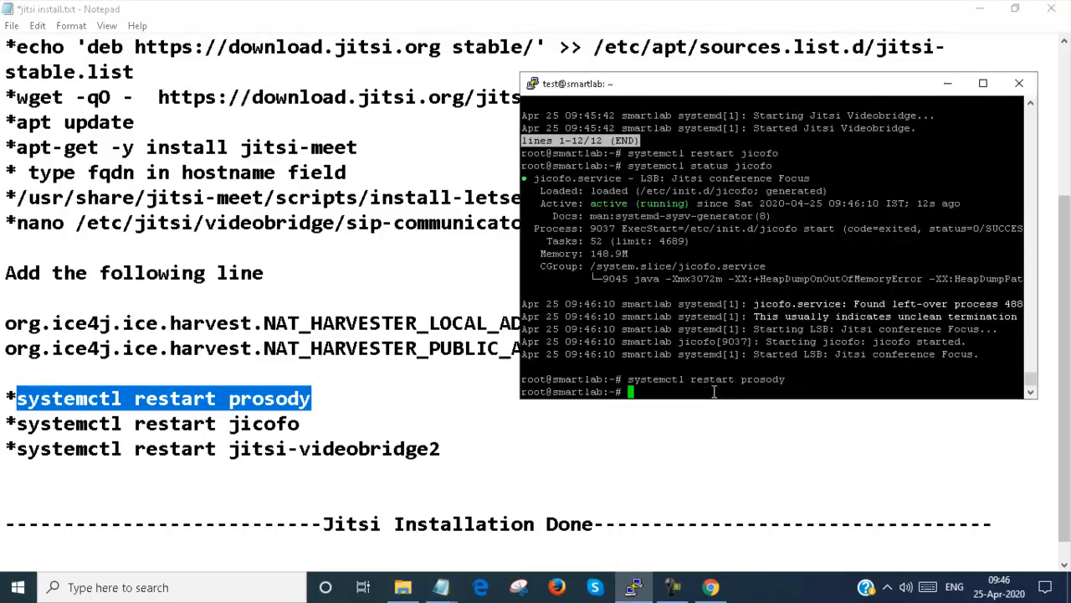
pyautogui.click(710, 587)
pyautogui.write('https://smartlab.ddns')
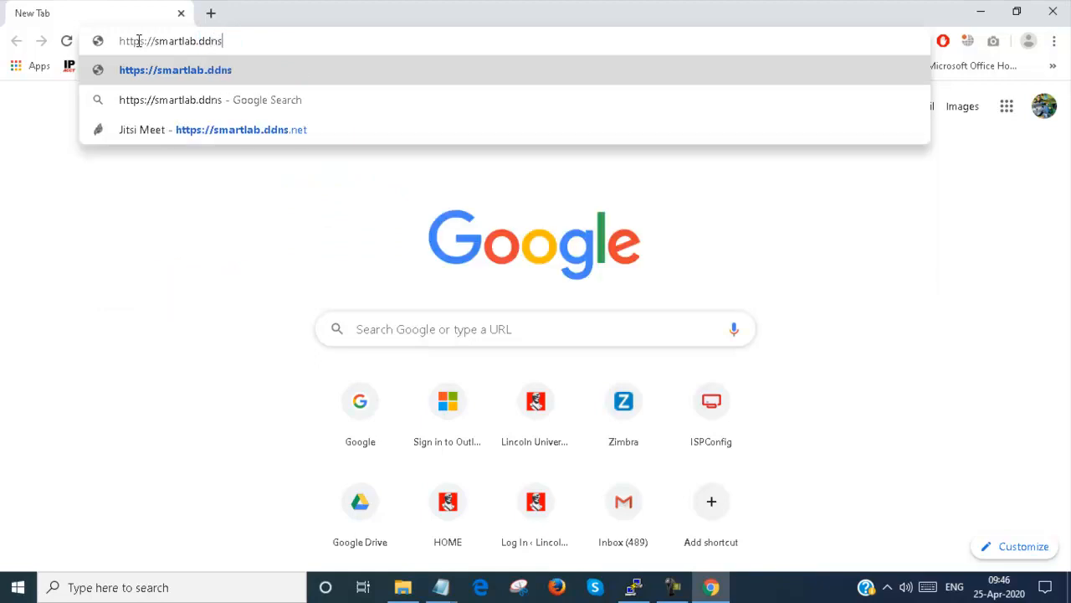
pyautogui.write('.net')
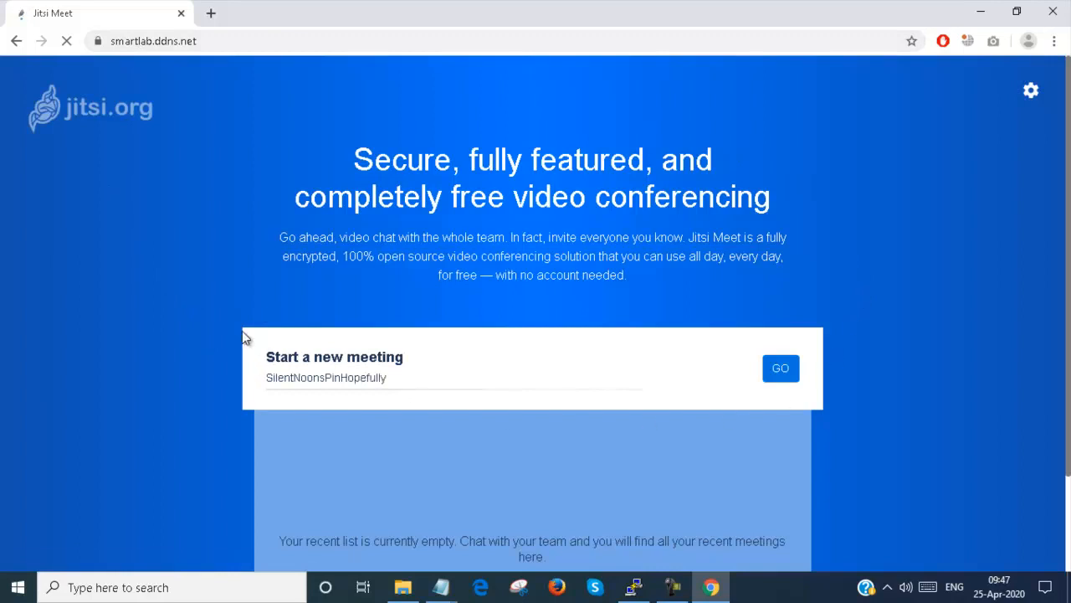
pyautogui.click(97, 40)
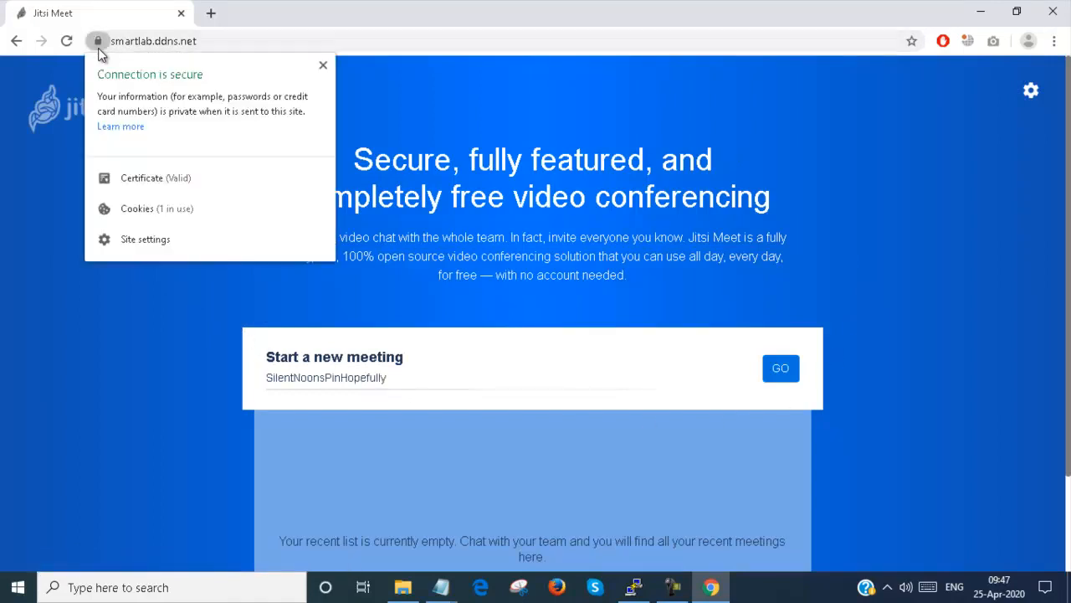
pyautogui.click(141, 177)
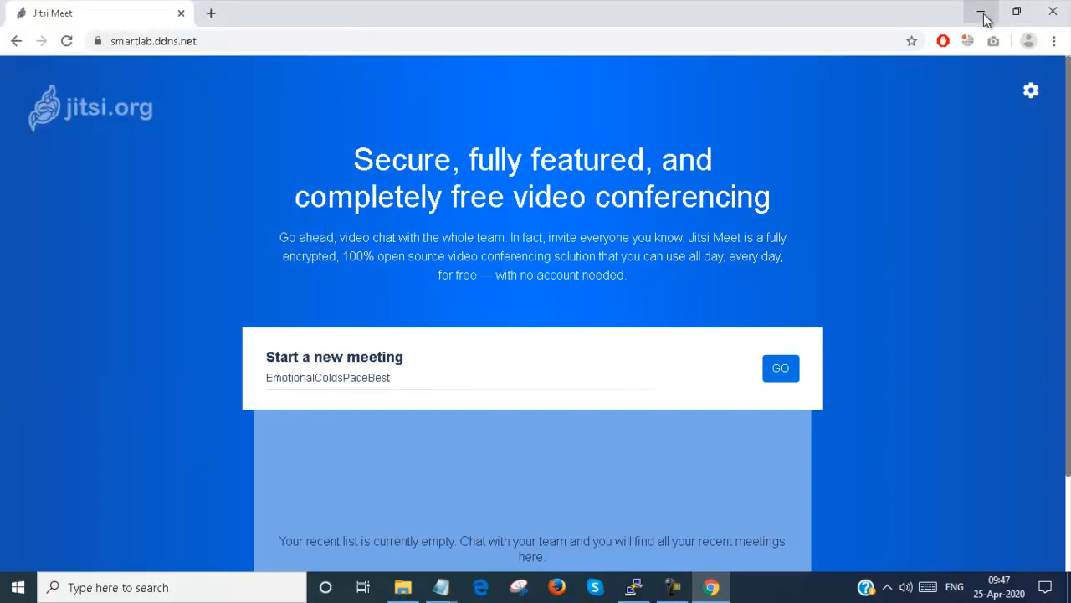
# Step: Start a meeting named 'Demo' and allow microphone and camera access
pyautogui.click(414, 377)
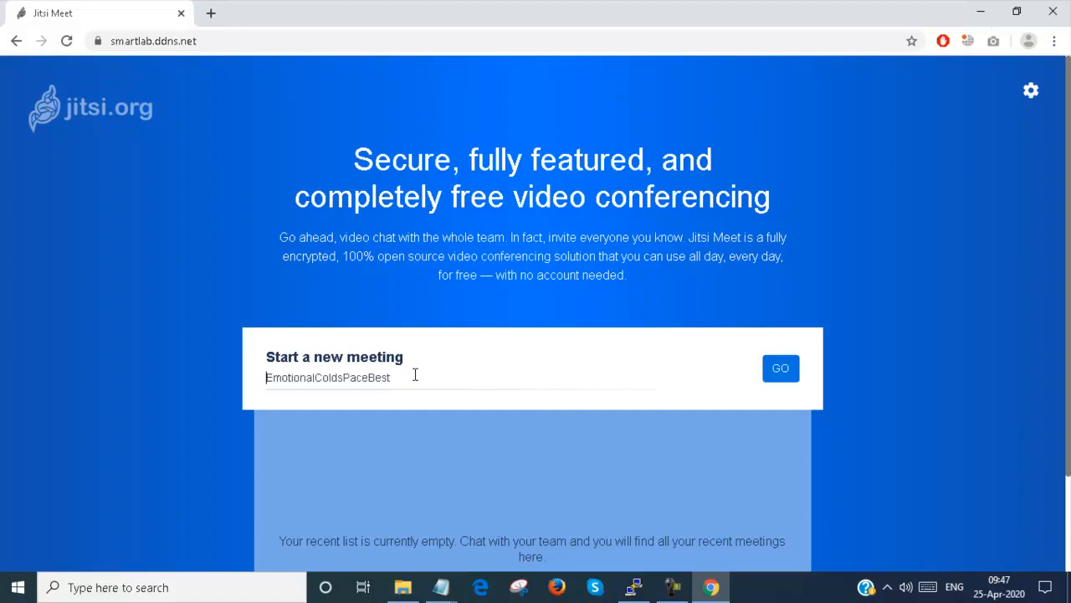
pyautogui.write('Demo')
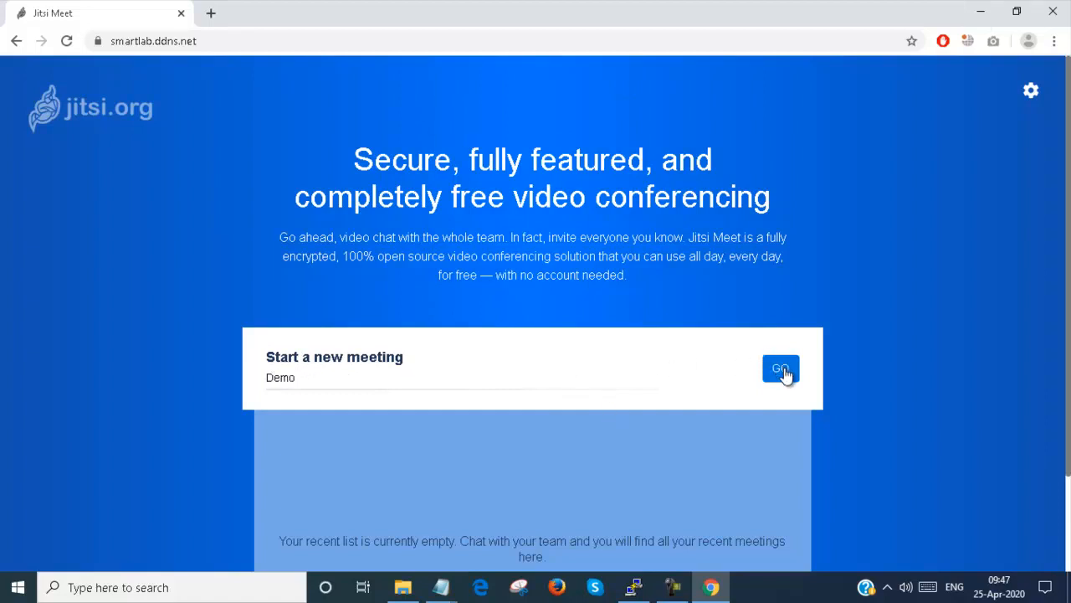
pyautogui.click(780, 369)
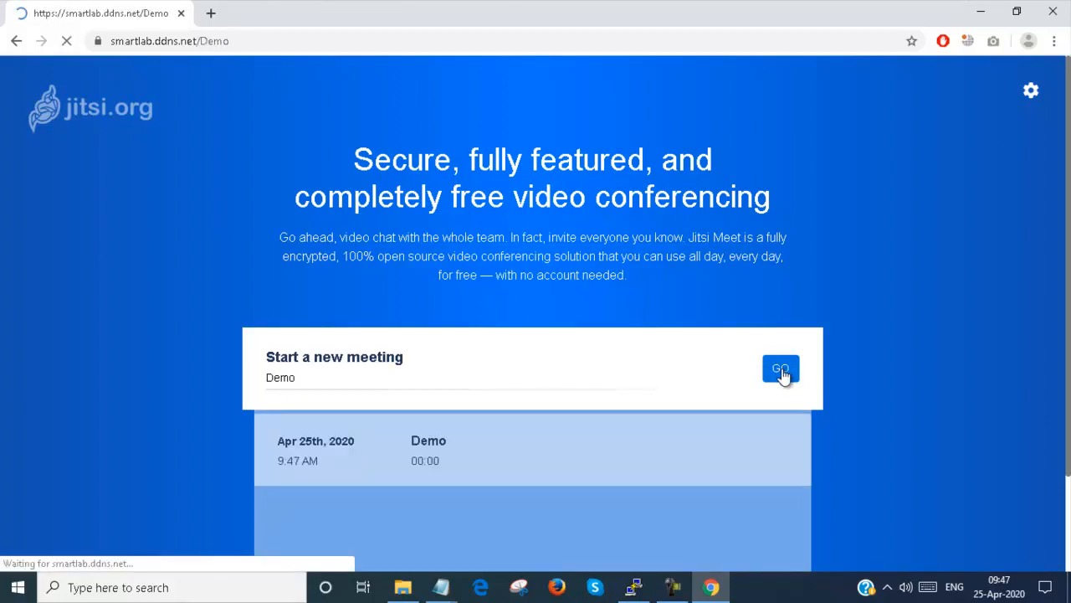
pyautogui.click(780, 368)
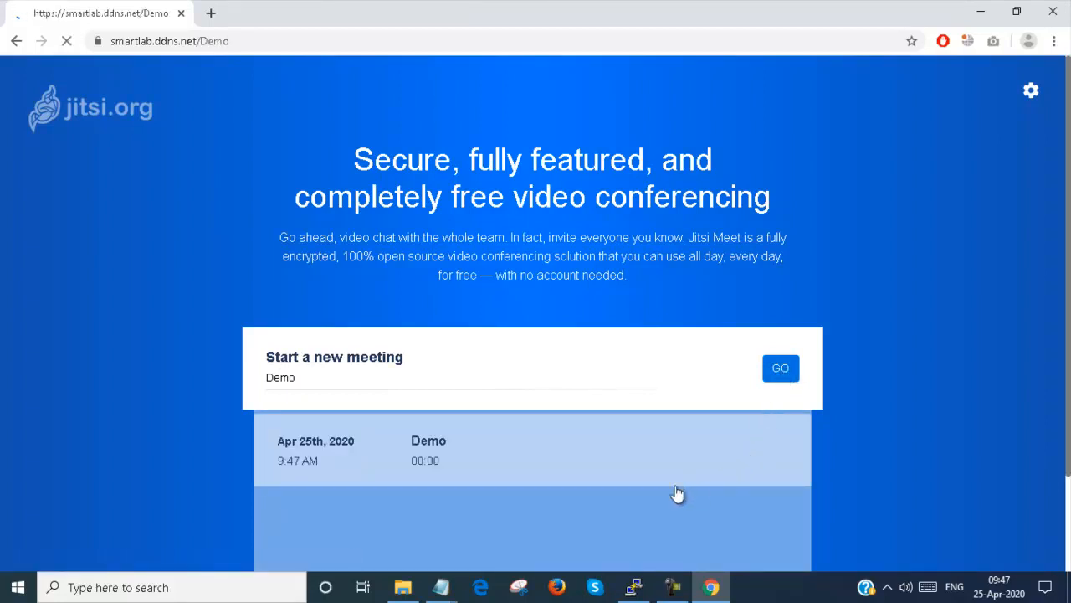
pyautogui.click(780, 367)
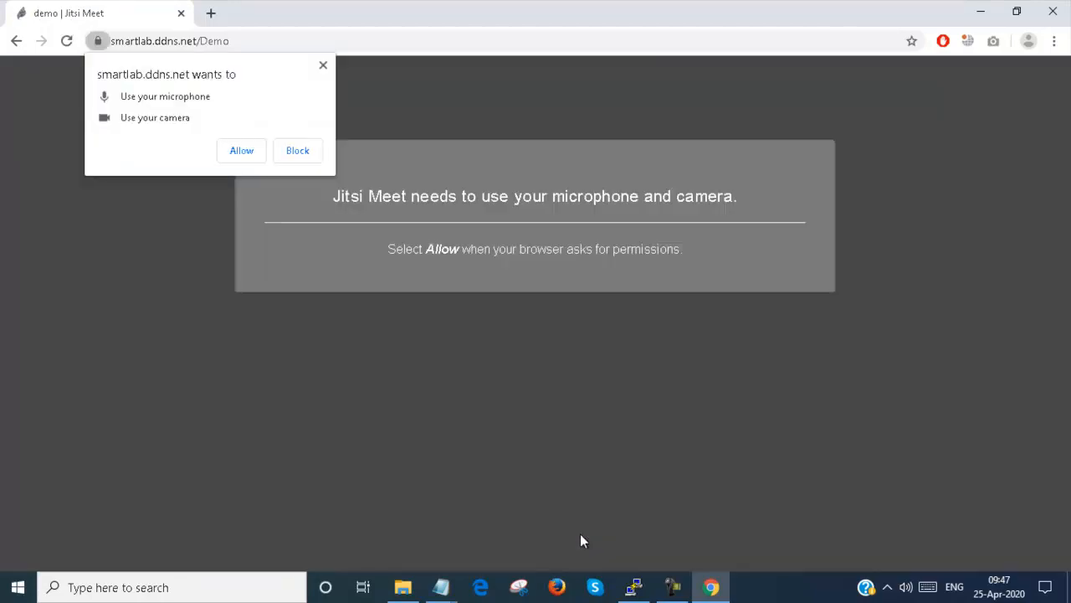
pyautogui.click(241, 150)
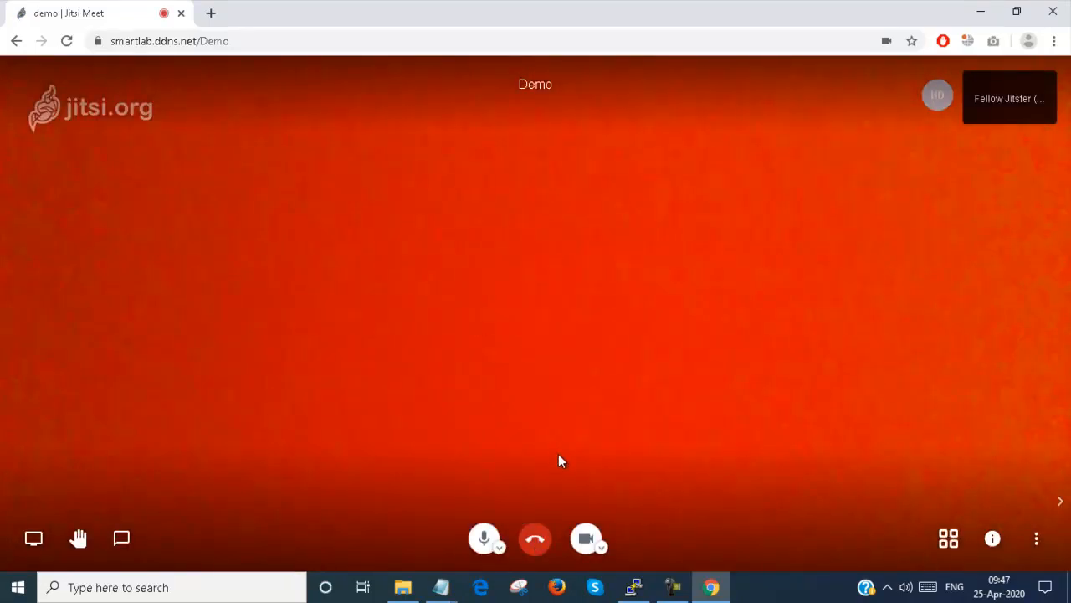
# Step: Turn the camera off, view More actions, and hang up the Demo call
pyautogui.click(992, 538)
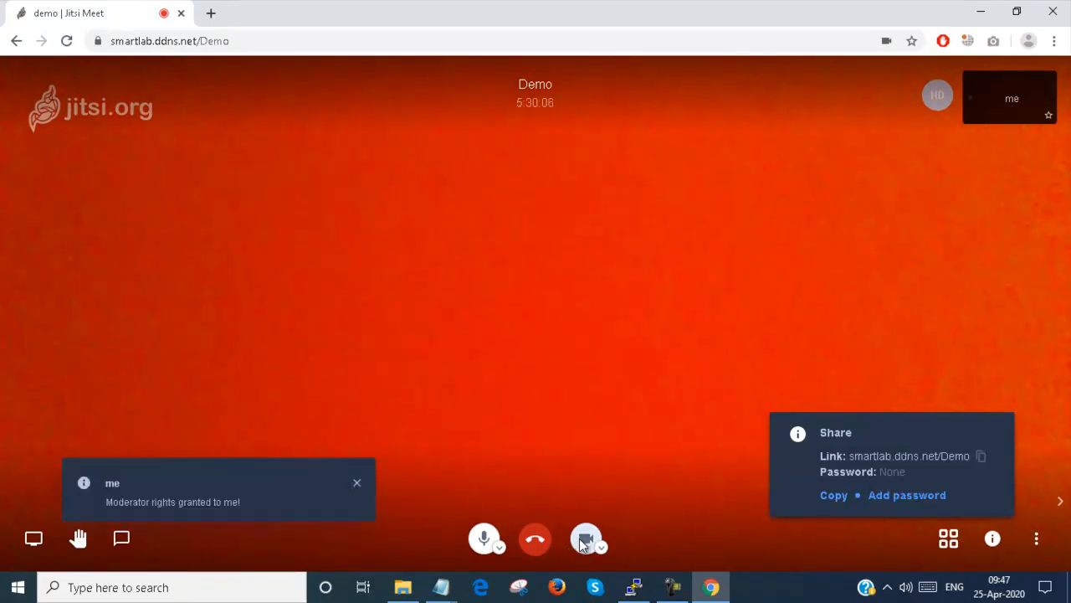
pyautogui.click(586, 538)
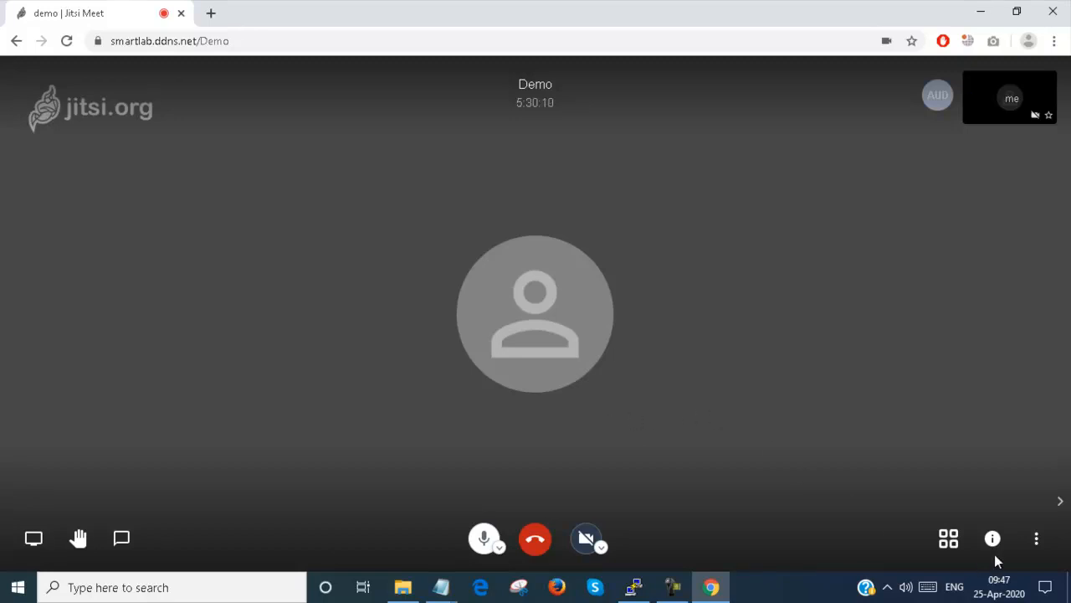
pyautogui.moveTo(918, 357)
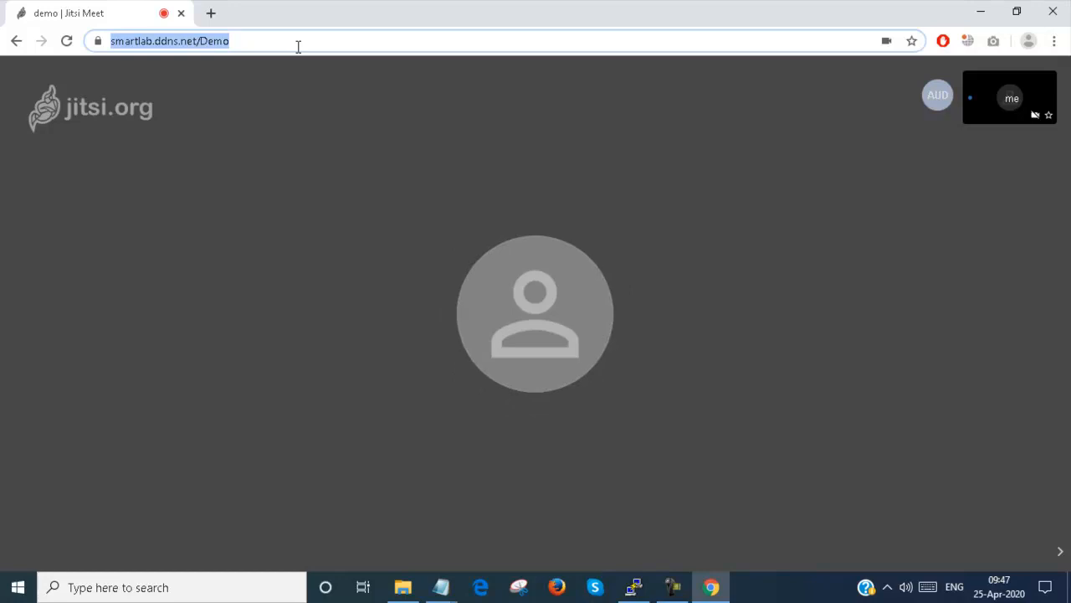
pyautogui.click(1035, 538)
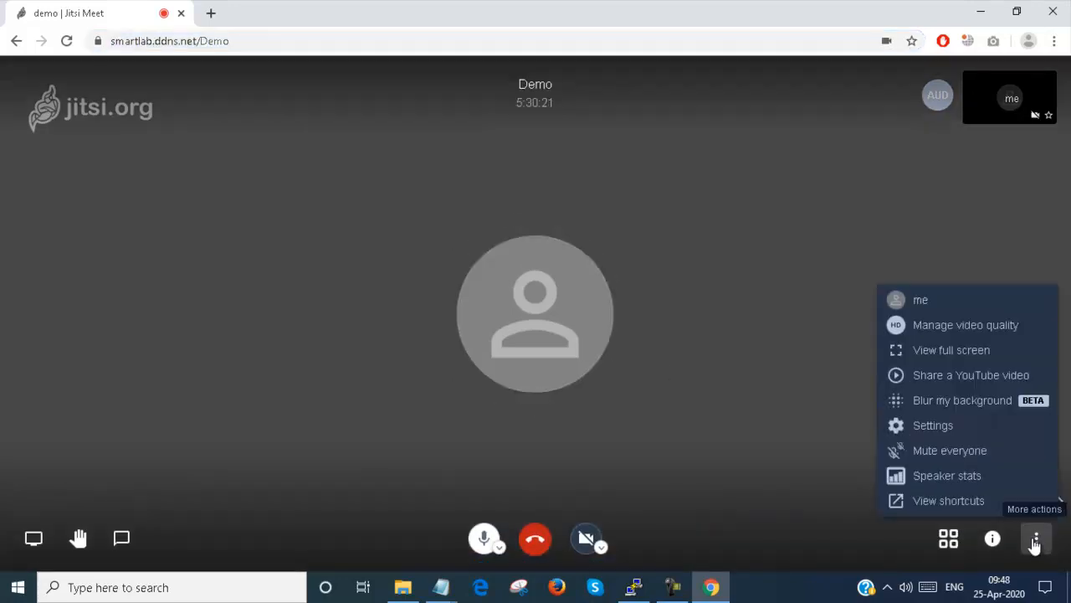
pyautogui.moveTo(949, 500)
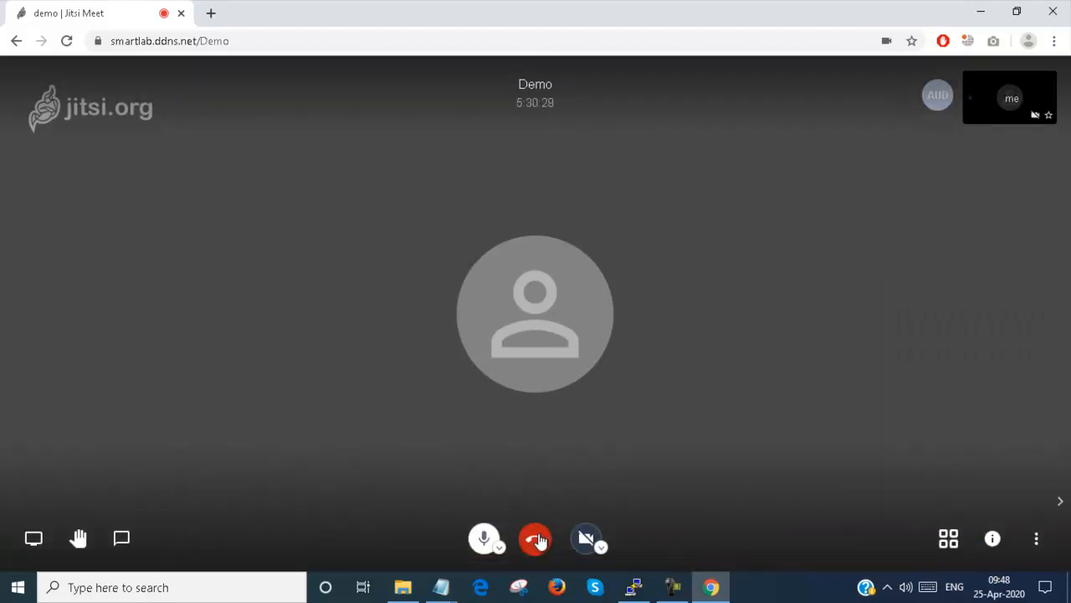
pyautogui.click(535, 538)
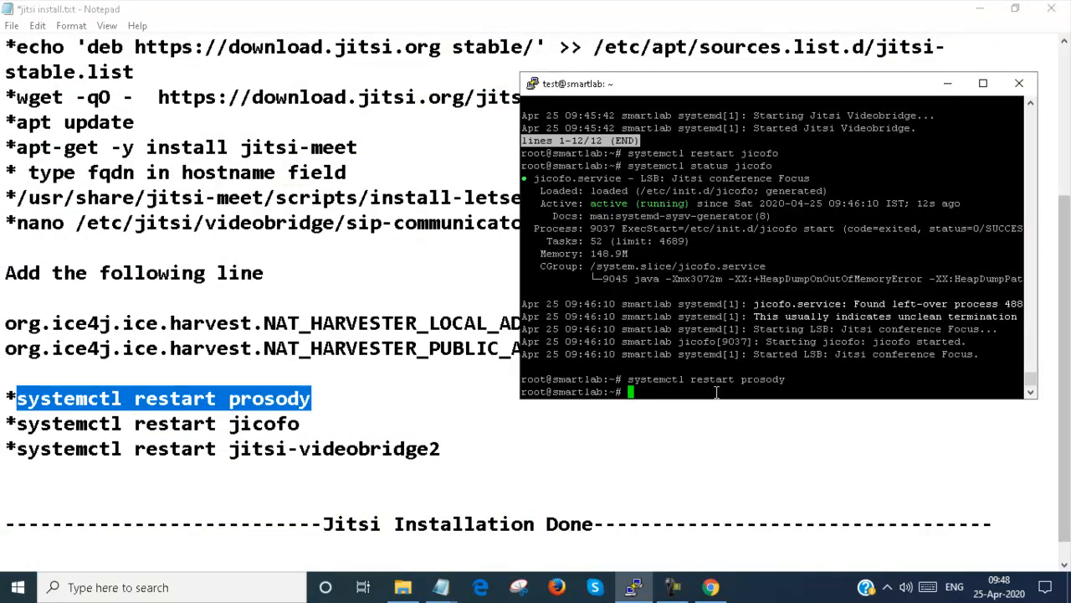
# Step: Run systemctl restart prosody, then check its status showing active with port binding errors
pyautogui.write('systemctl restart prosody')
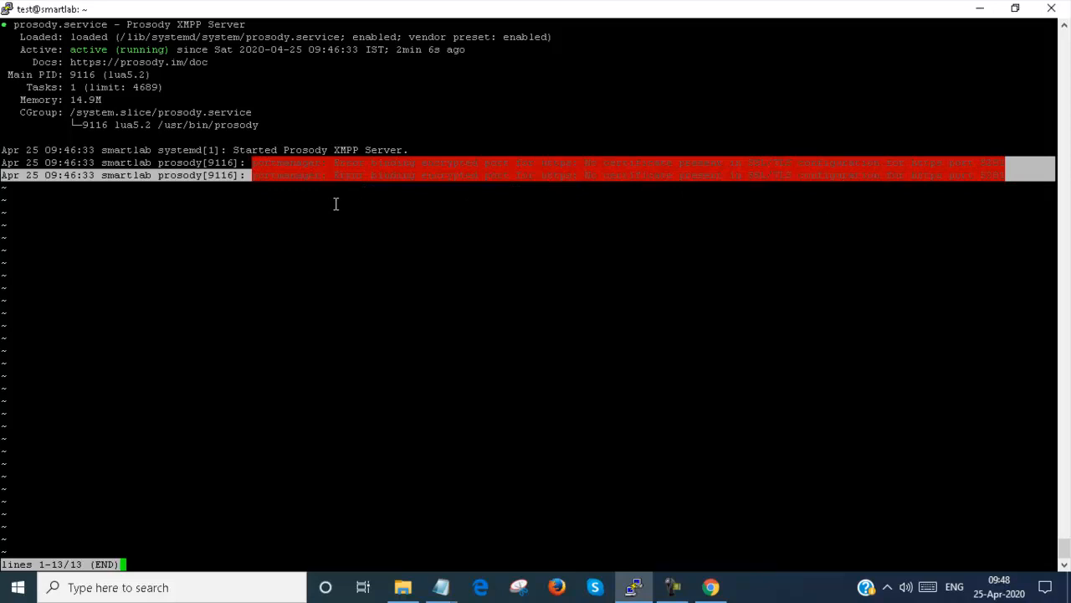
pyautogui.moveTo(837, 178)
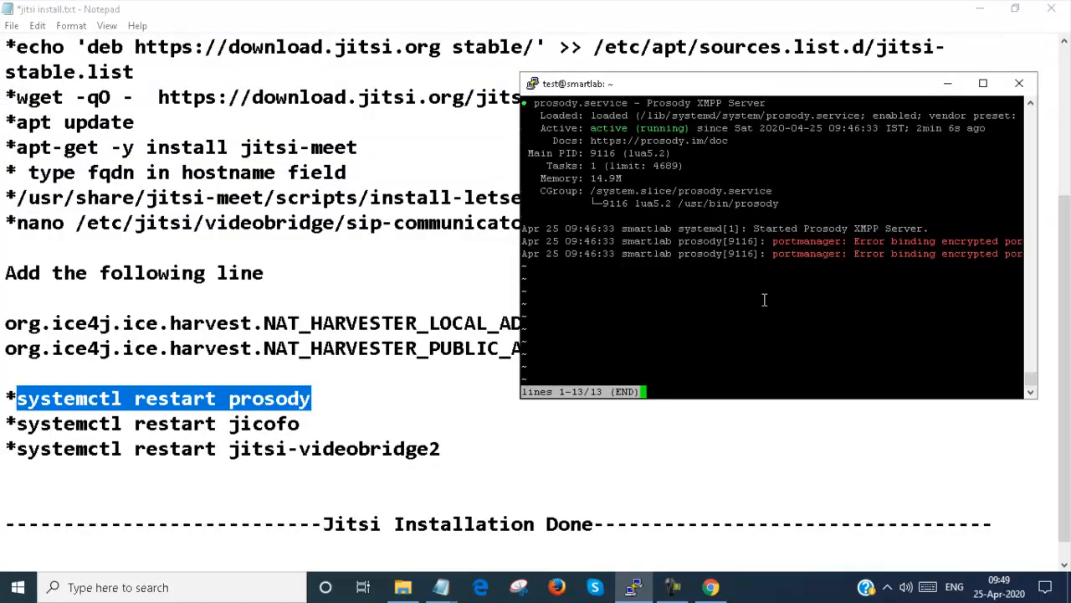
pyautogui.moveTo(754, 305)
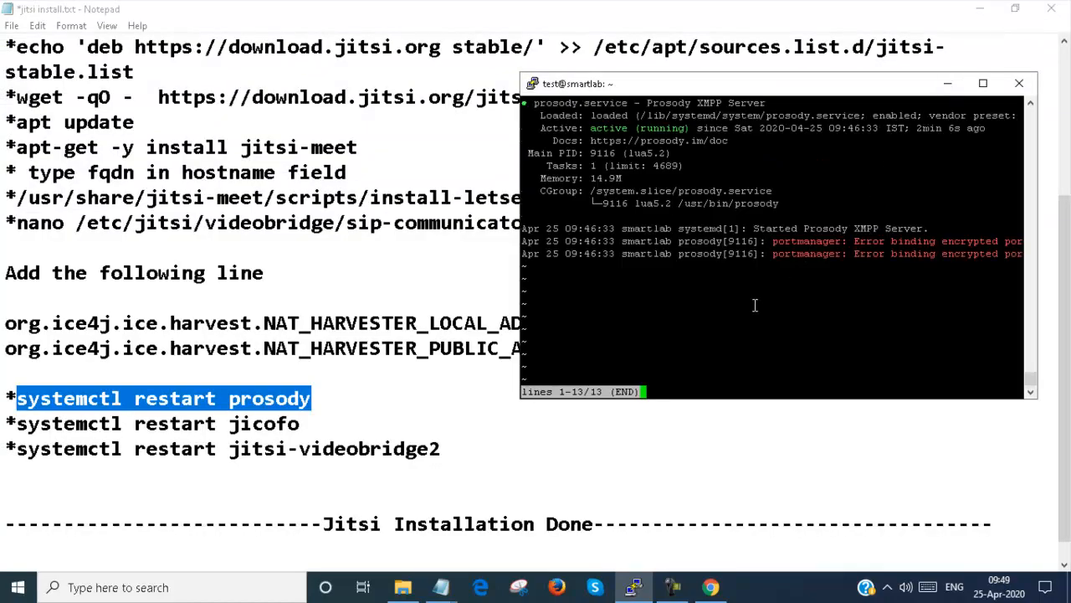